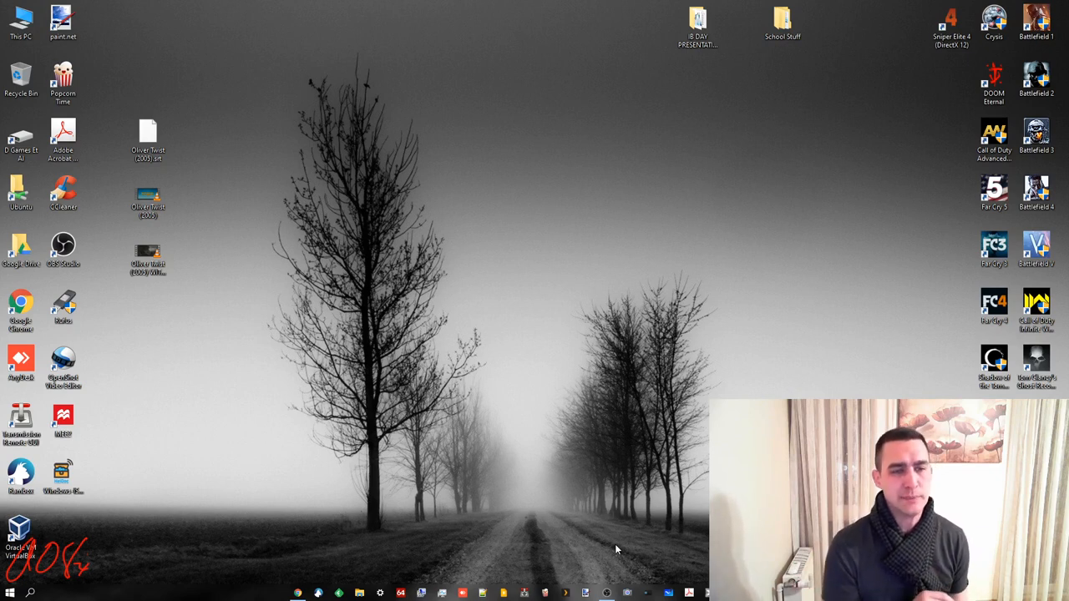
pyautogui.moveTo(635, 576)
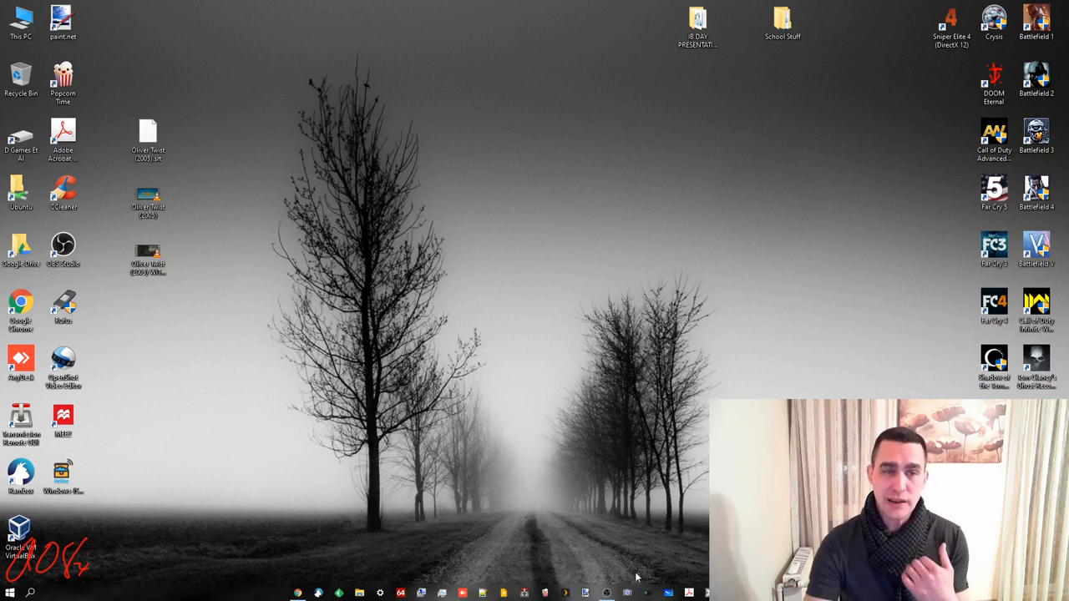
pyautogui.moveTo(489, 434)
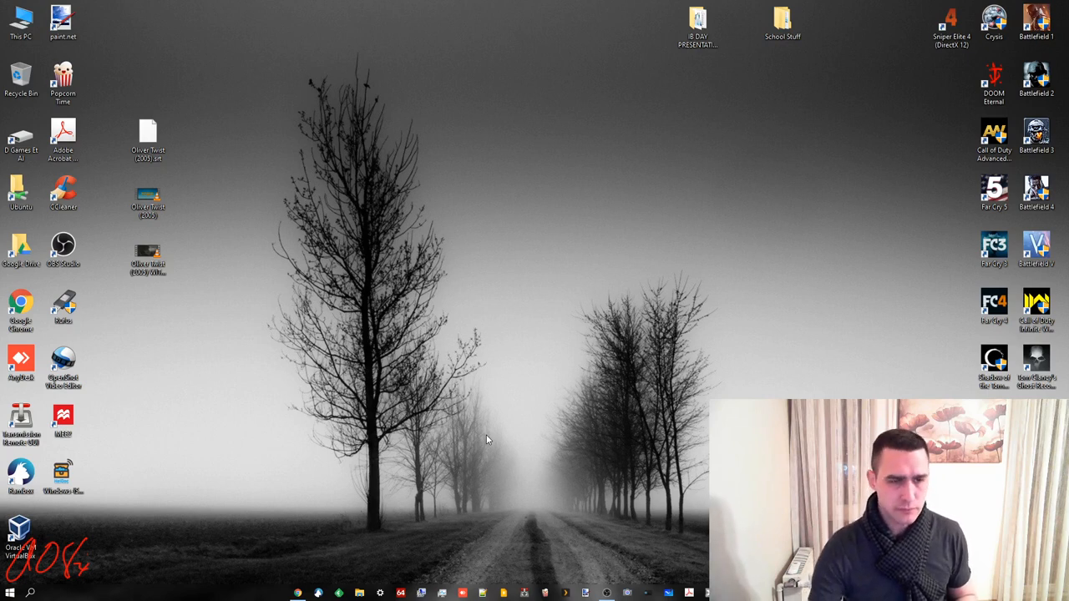
# Select the Oliver Twist subtitle file and move the English-subtitles icon lower on the desktop.
pyautogui.click(148, 139)
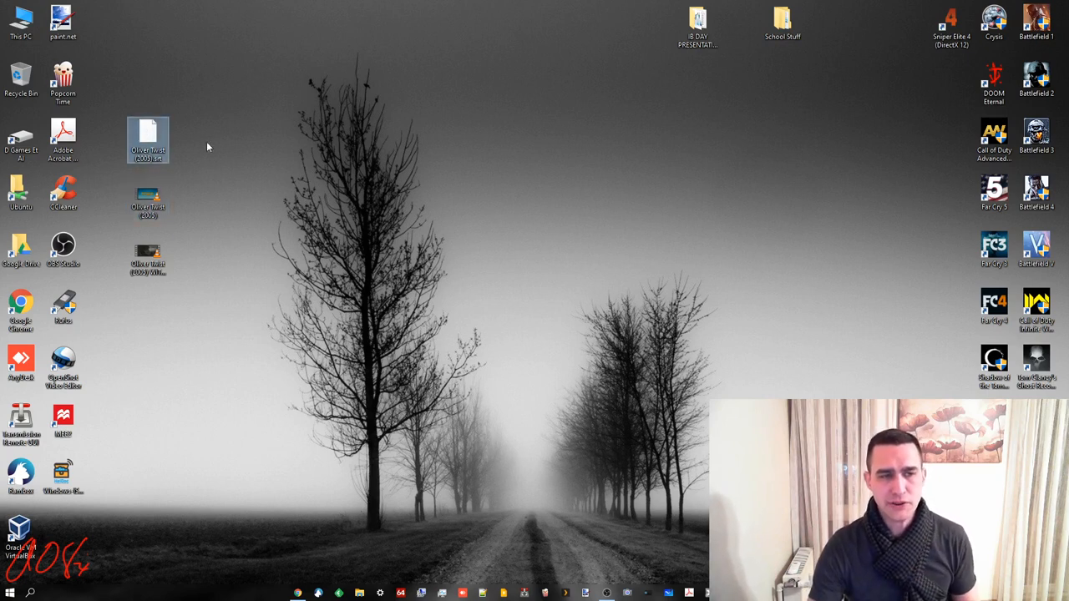
pyautogui.click(148, 198)
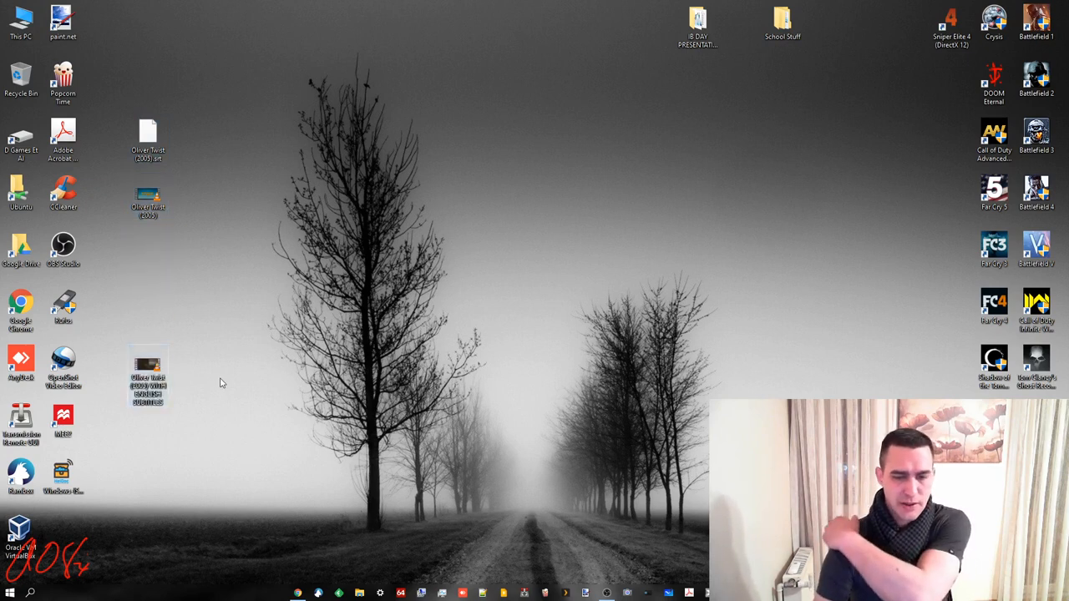
pyautogui.click(10, 593)
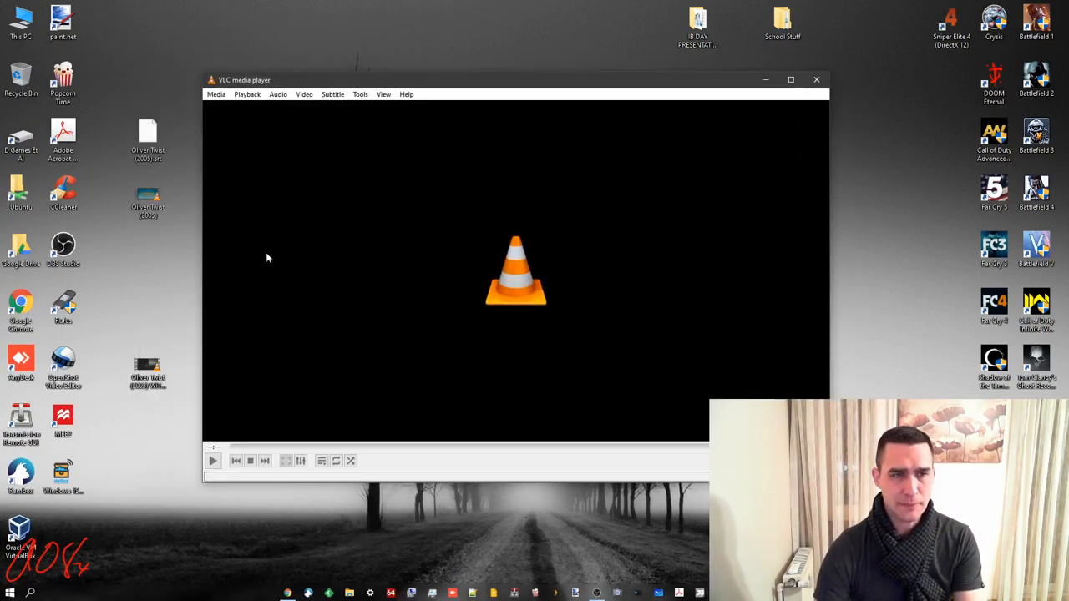
# Add Oliver Twist (2005).mp4 in Media > Convert/Save and tick Use a subtitle file.
pyautogui.click(215, 93)
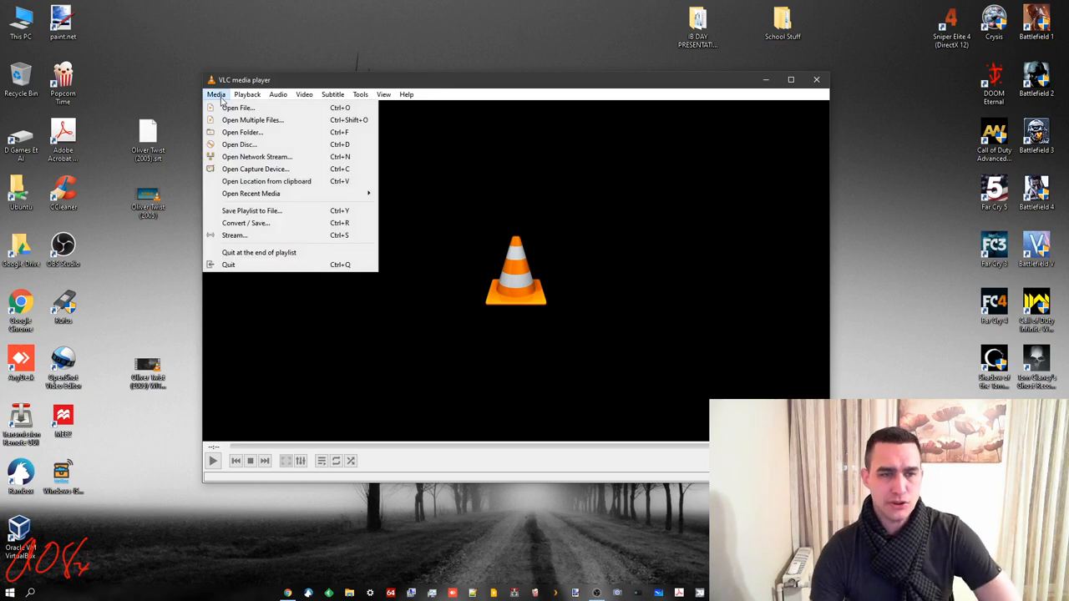
pyautogui.moveTo(265, 223)
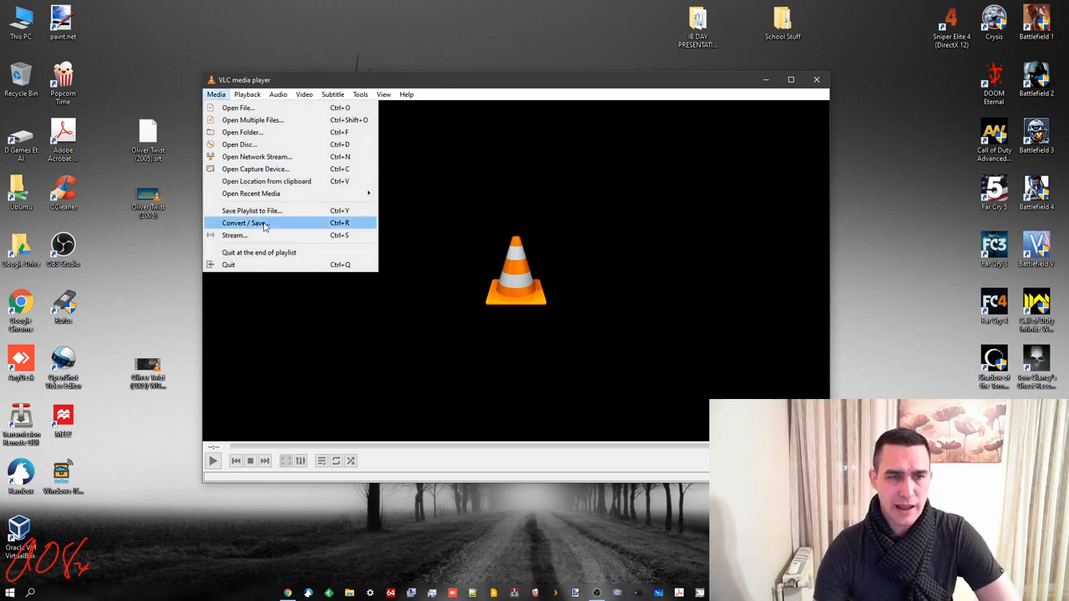
pyautogui.click(245, 223)
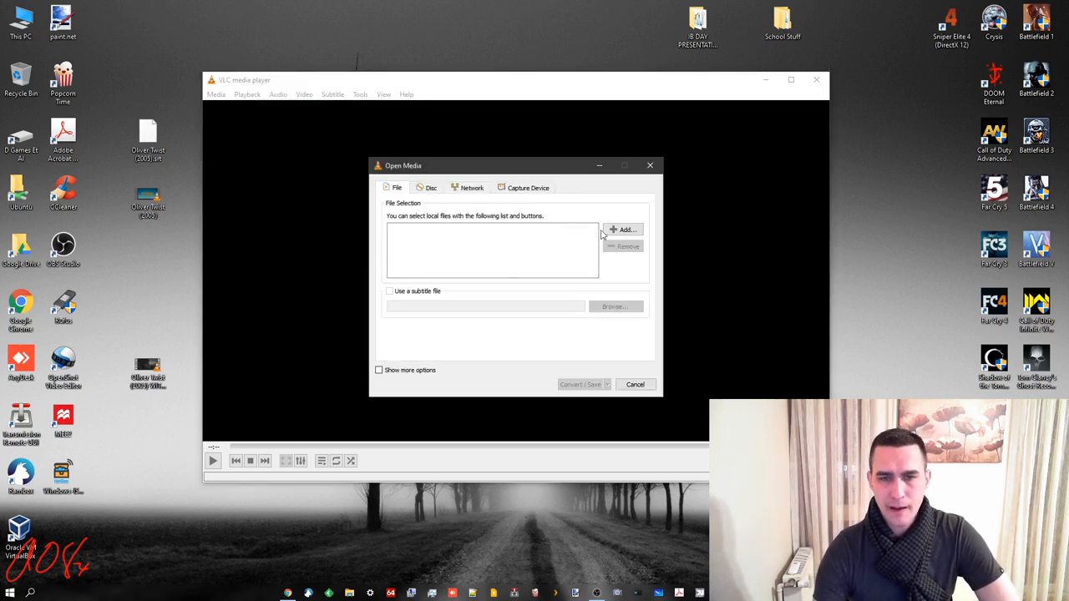
pyautogui.click(625, 229)
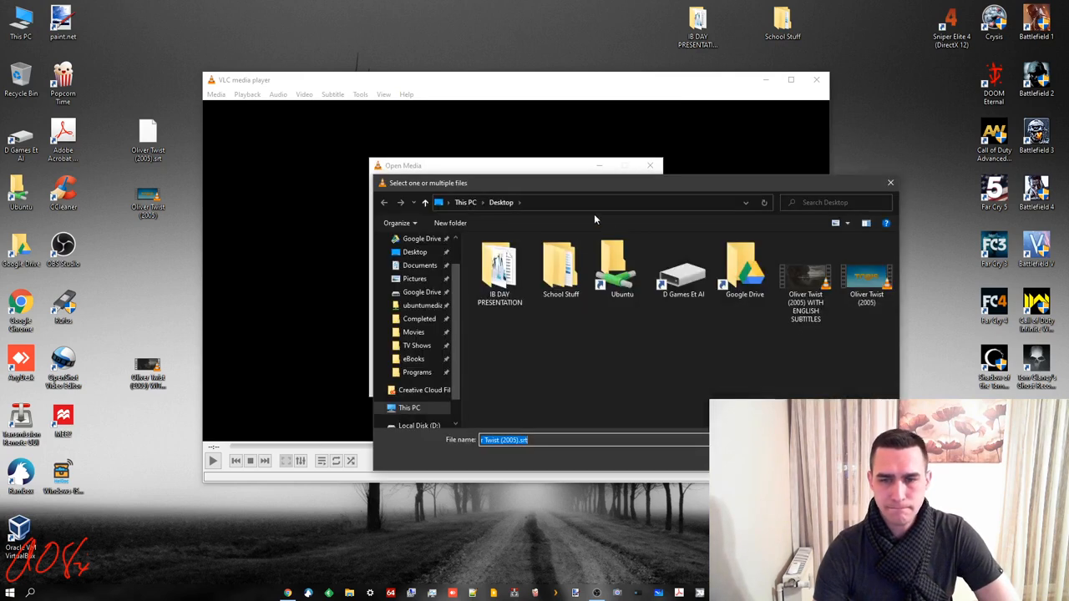
pyautogui.click(866, 276)
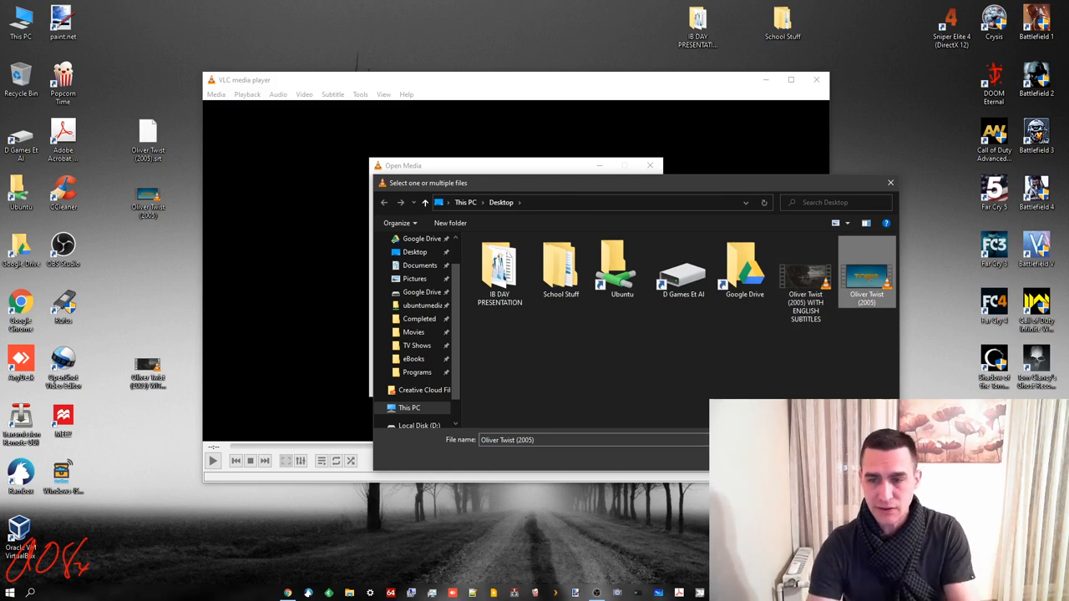
pyautogui.doubleClick(866, 275)
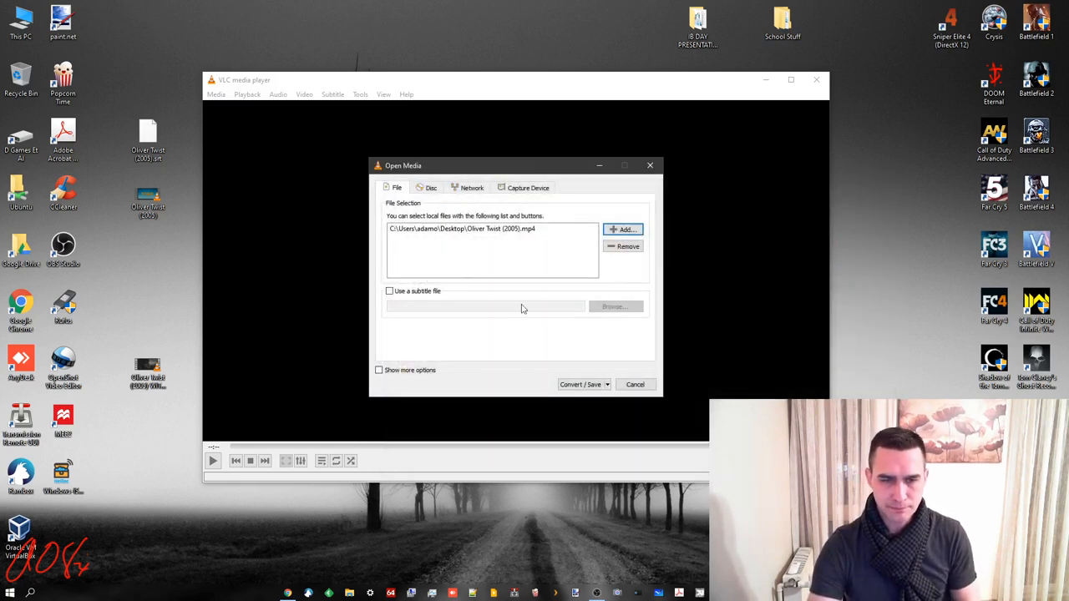
pyautogui.click(389, 291)
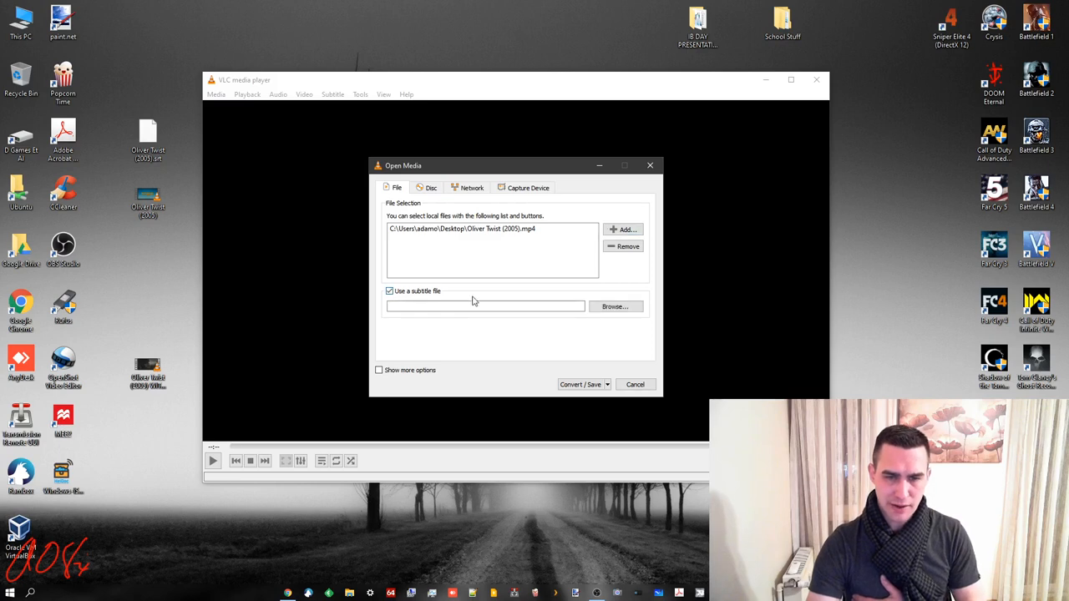
pyautogui.click(615, 306)
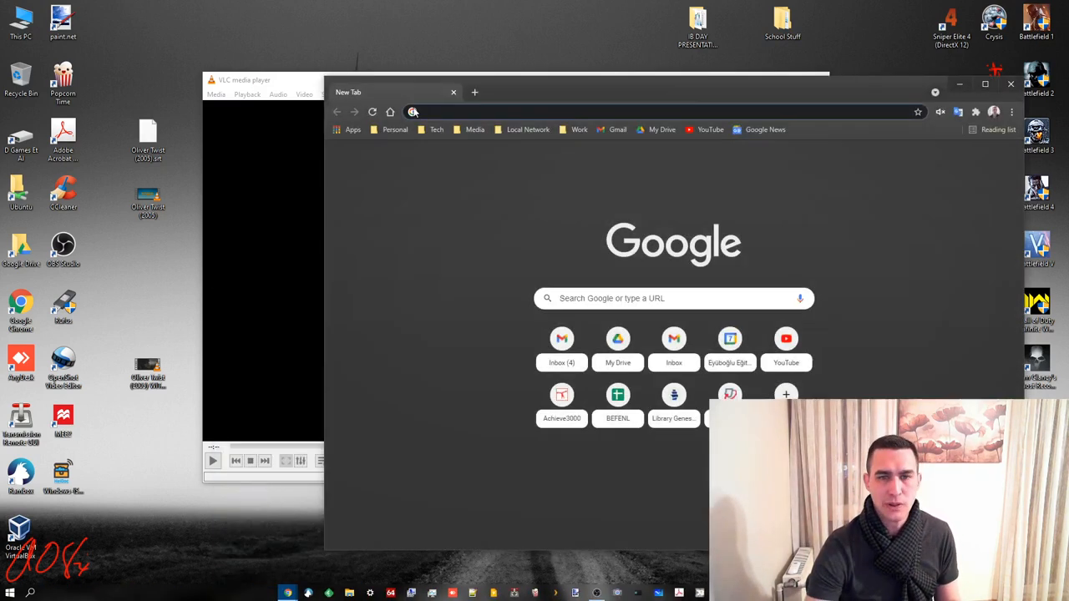
# Search Google for Oliver Twist 2005 English subtitles.
pyautogui.write('ol')
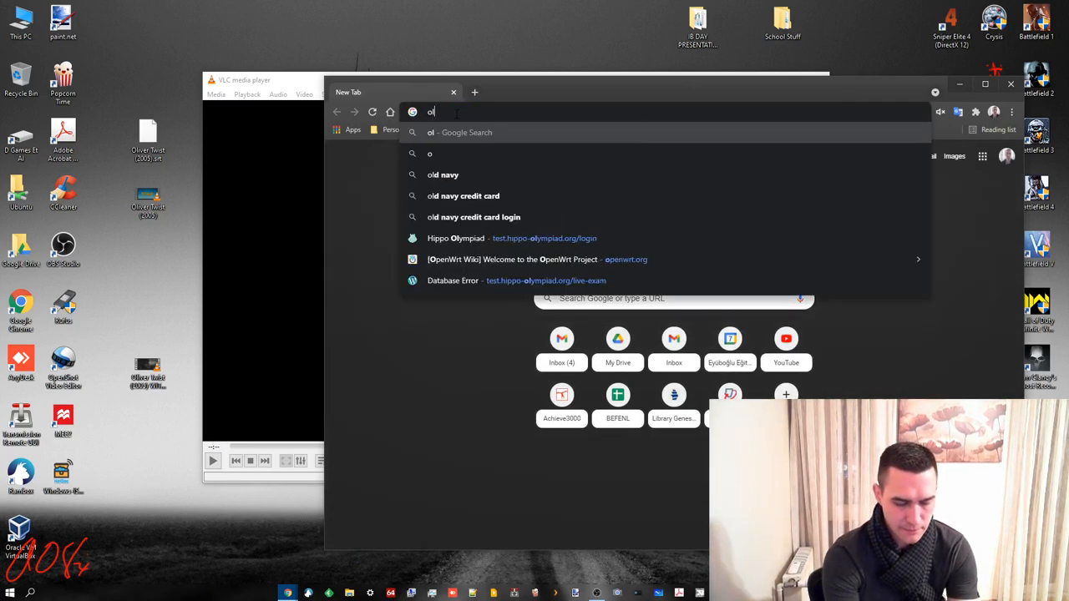
pyautogui.write('liver twist')
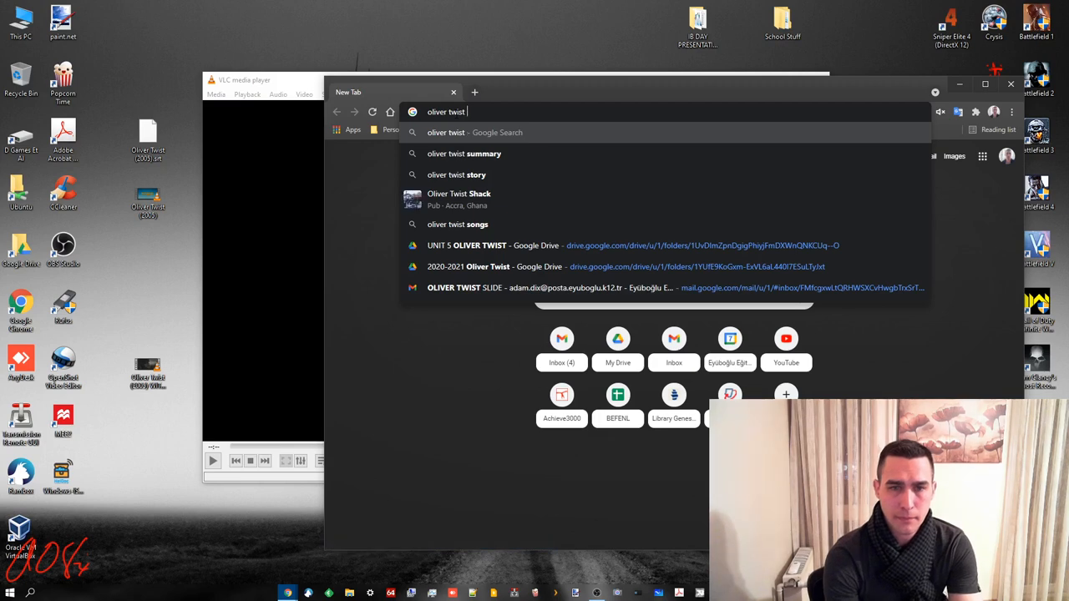
pyautogui.press('Return')
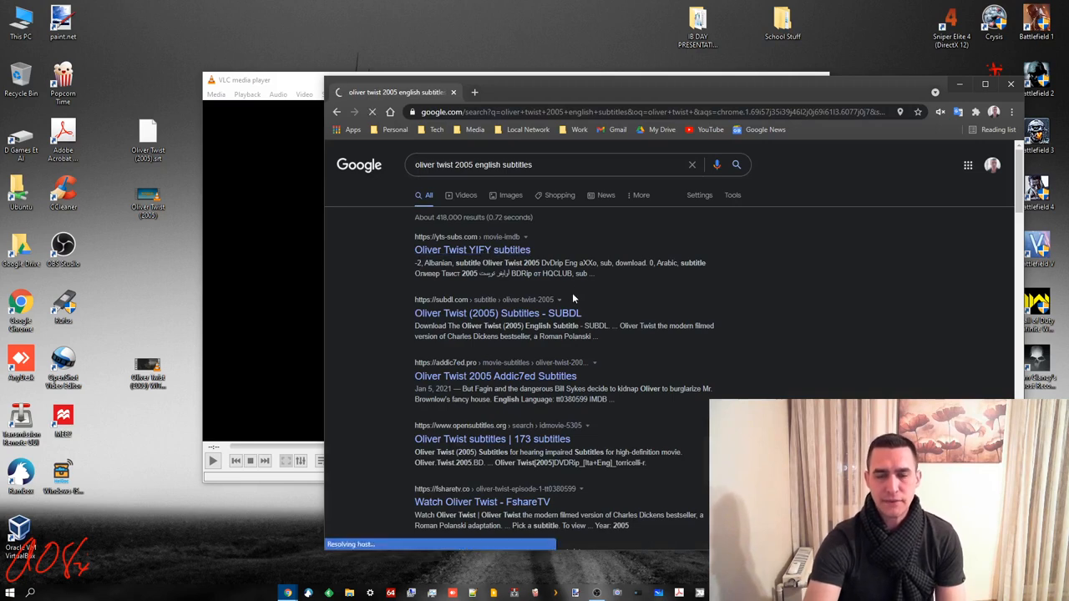
# Open the YTS Subtitles result and the first English subtitle's page.
pyautogui.click(472, 250)
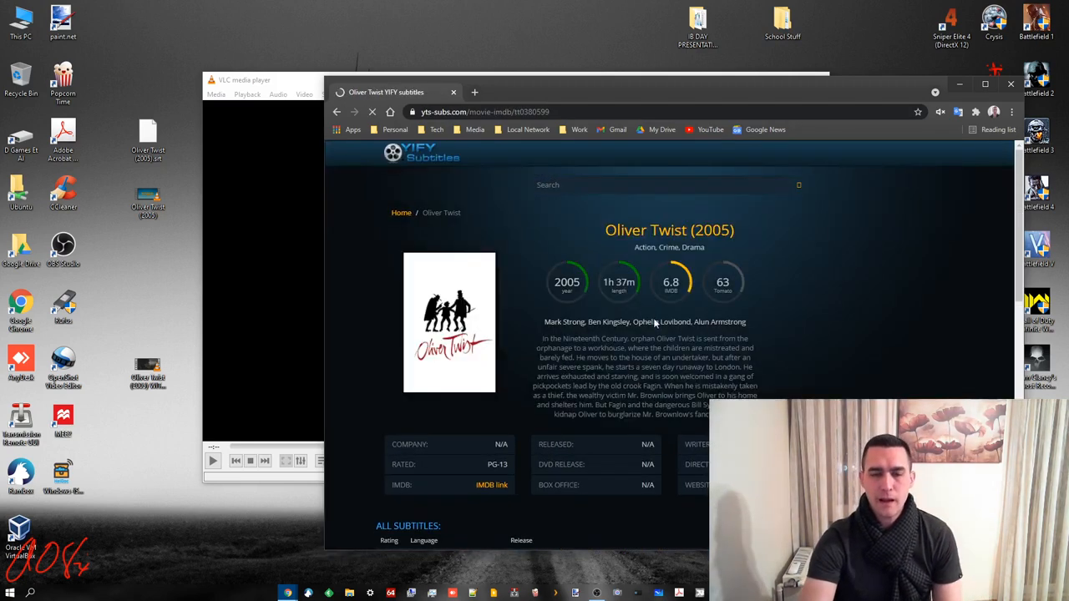
pyautogui.scroll(-3)
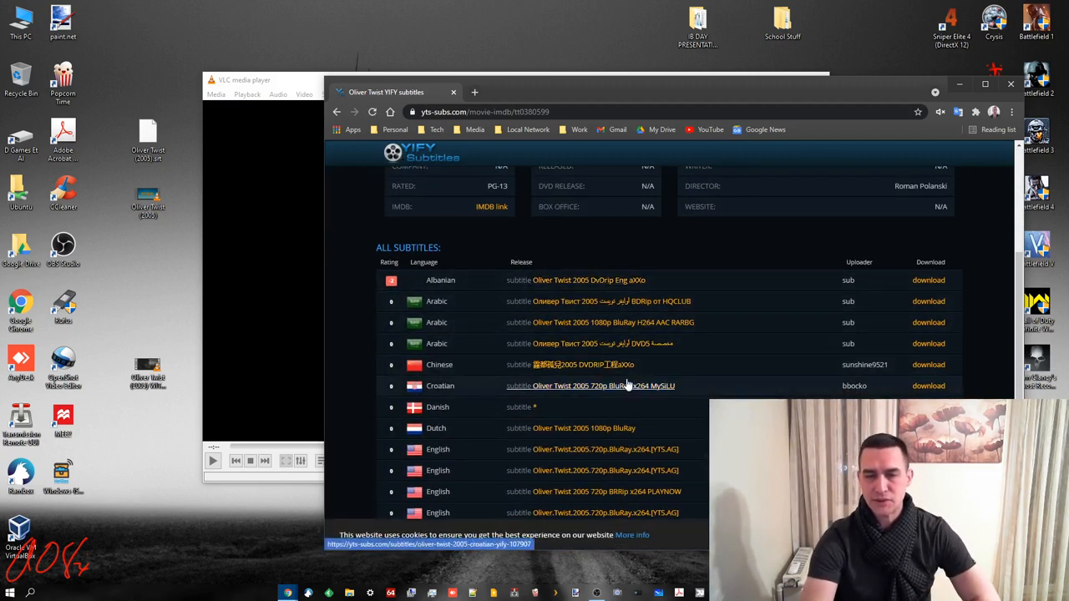
pyautogui.moveTo(713, 339)
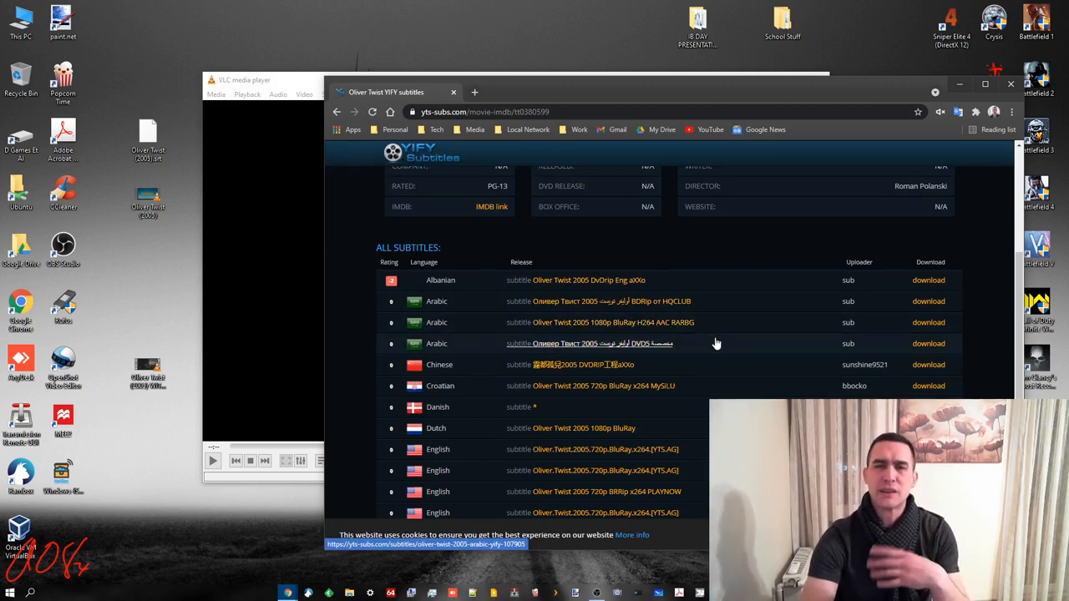
pyautogui.moveTo(716, 345)
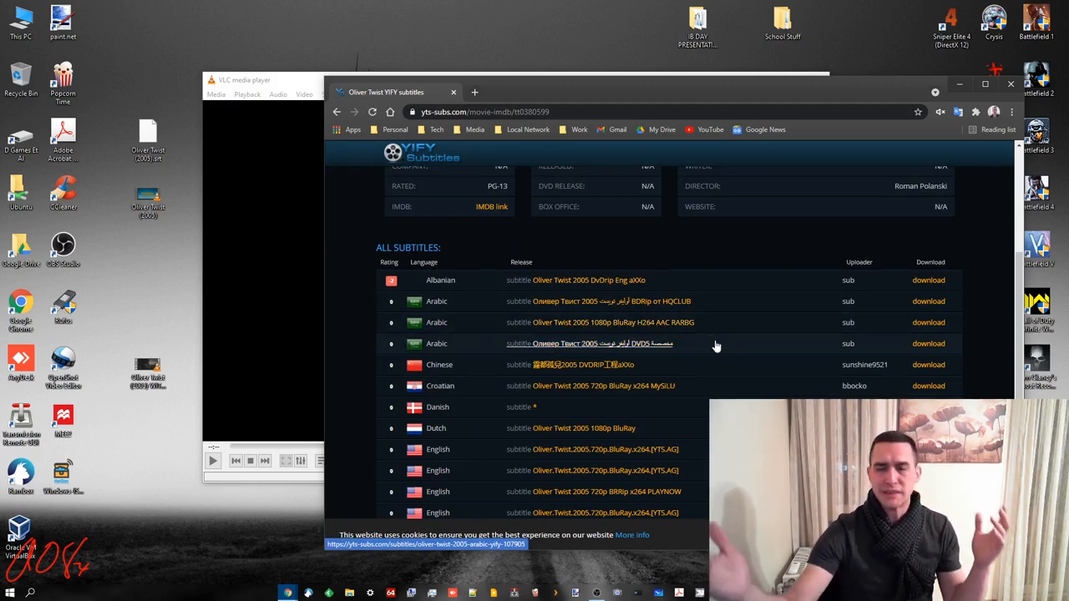
pyautogui.scroll(-3)
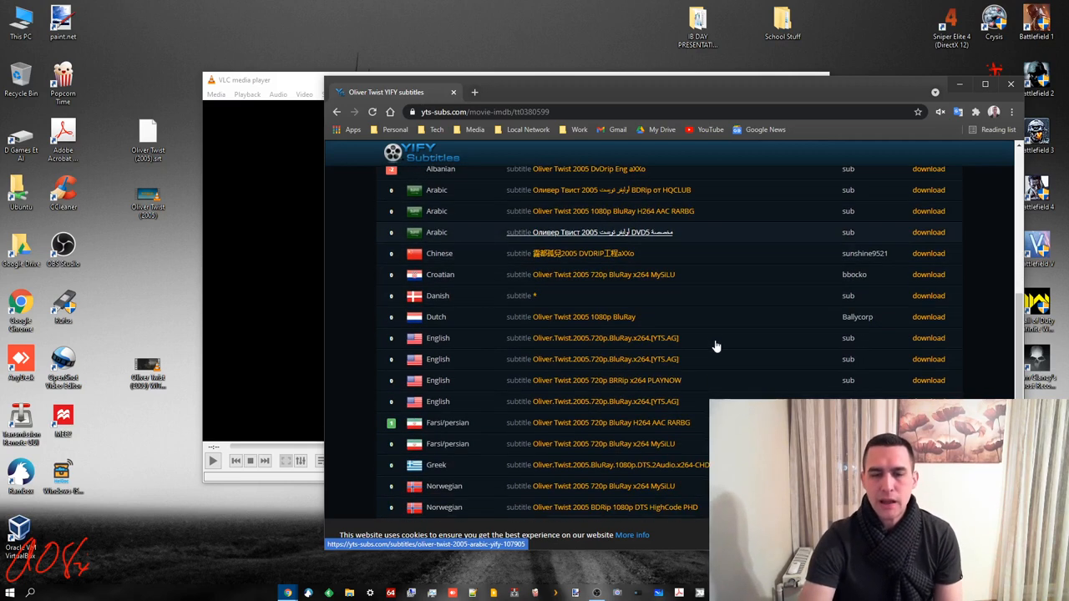
pyautogui.moveTo(659, 356)
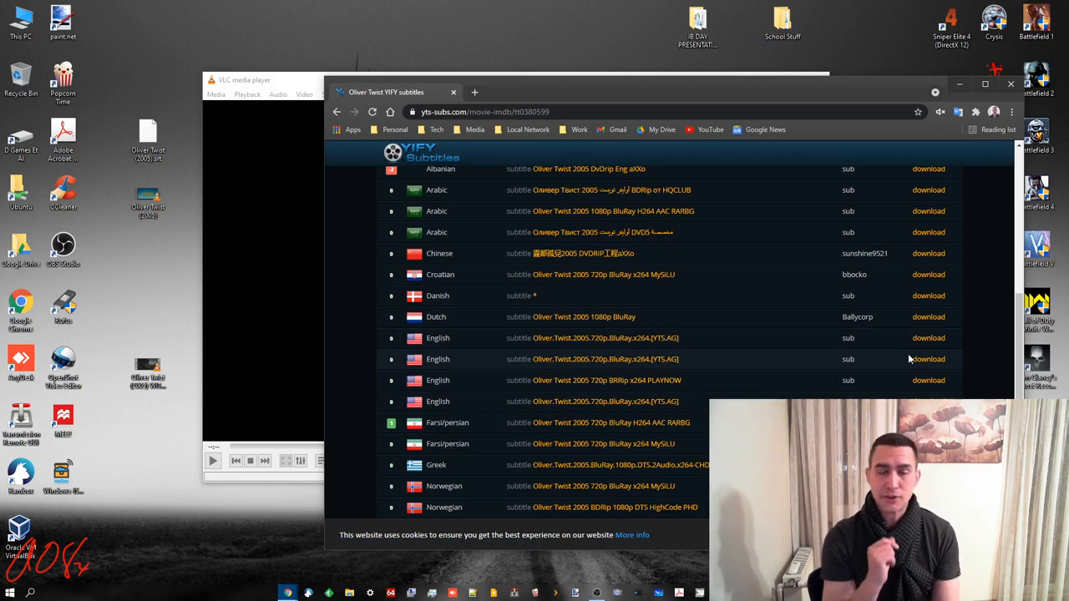
pyautogui.moveTo(928, 338)
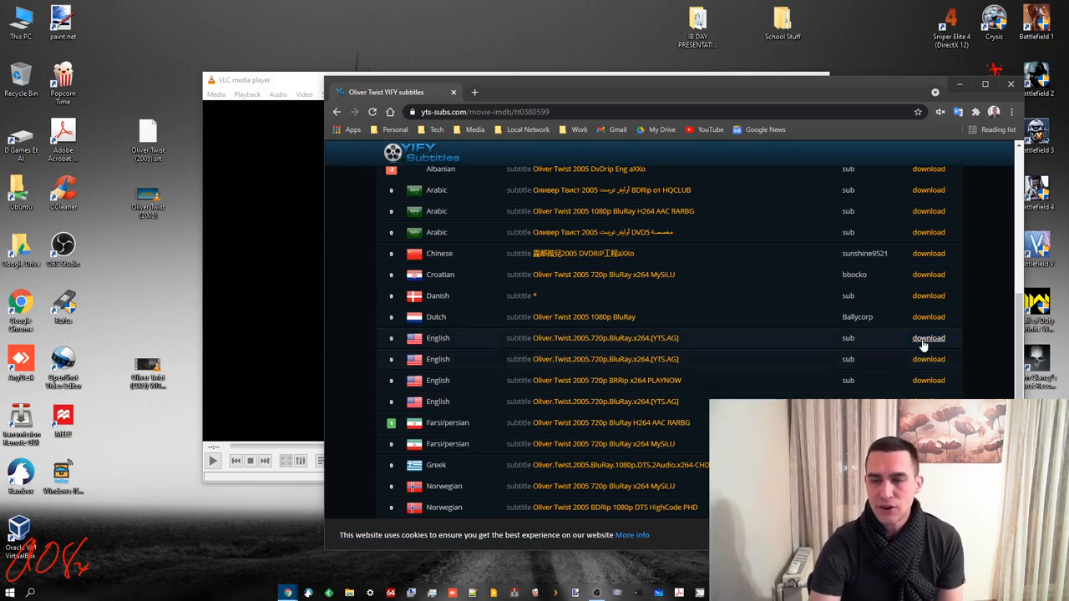
pyautogui.click(928, 337)
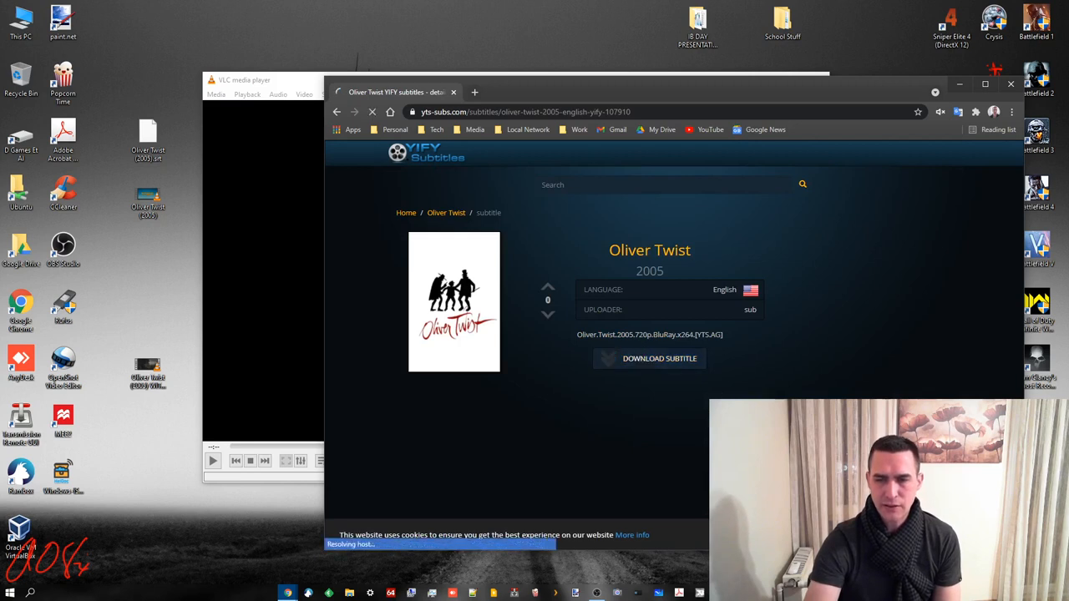
# Download and extract the English subtitle, renaming the SRT to Oliver Twist (2005).
pyautogui.click(659, 358)
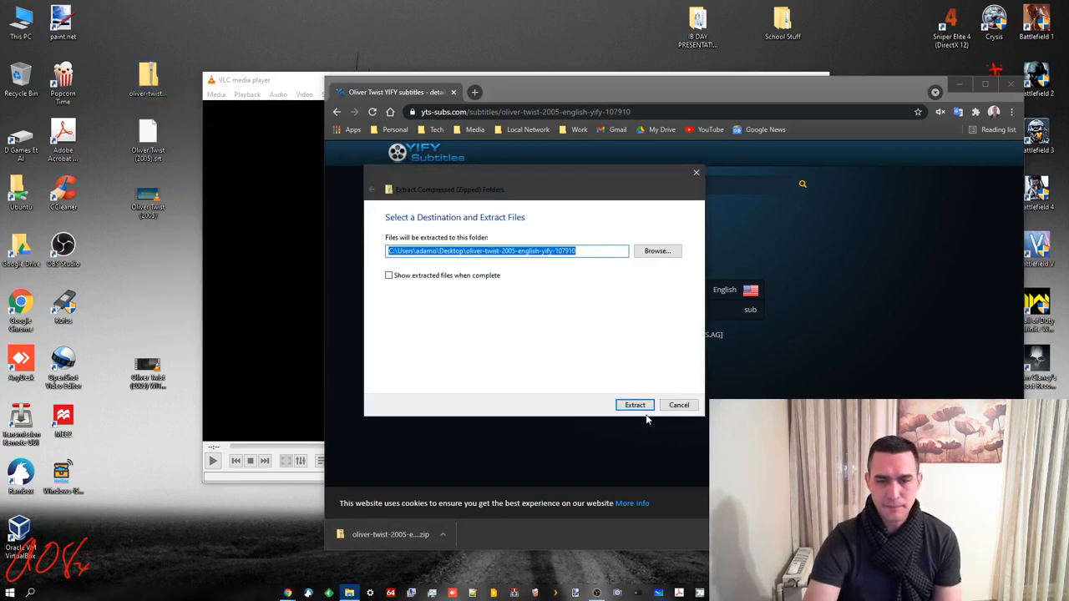
pyautogui.click(635, 405)
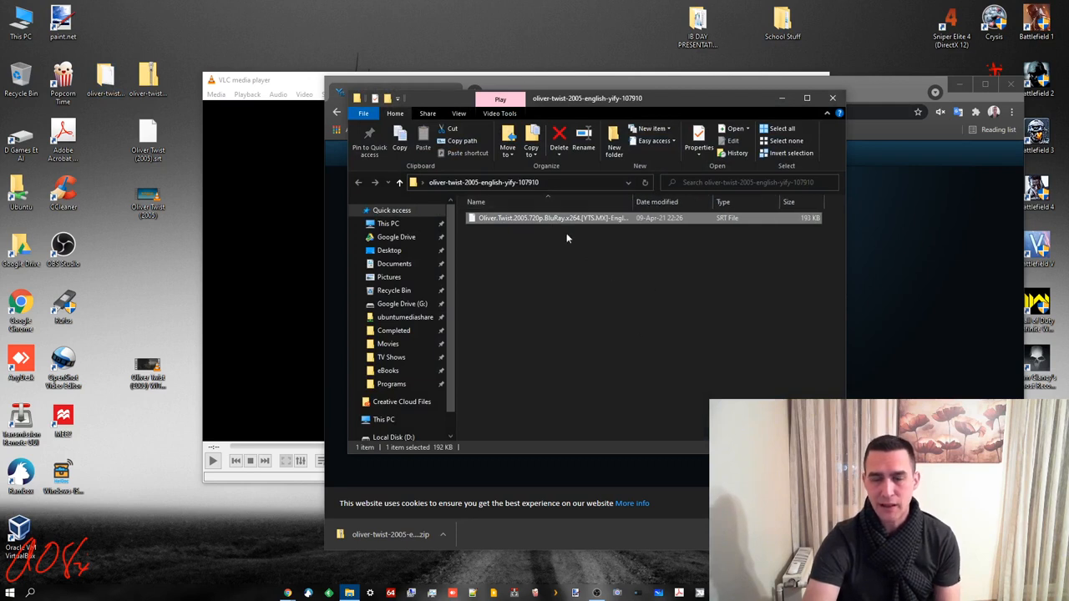
pyautogui.click(148, 196)
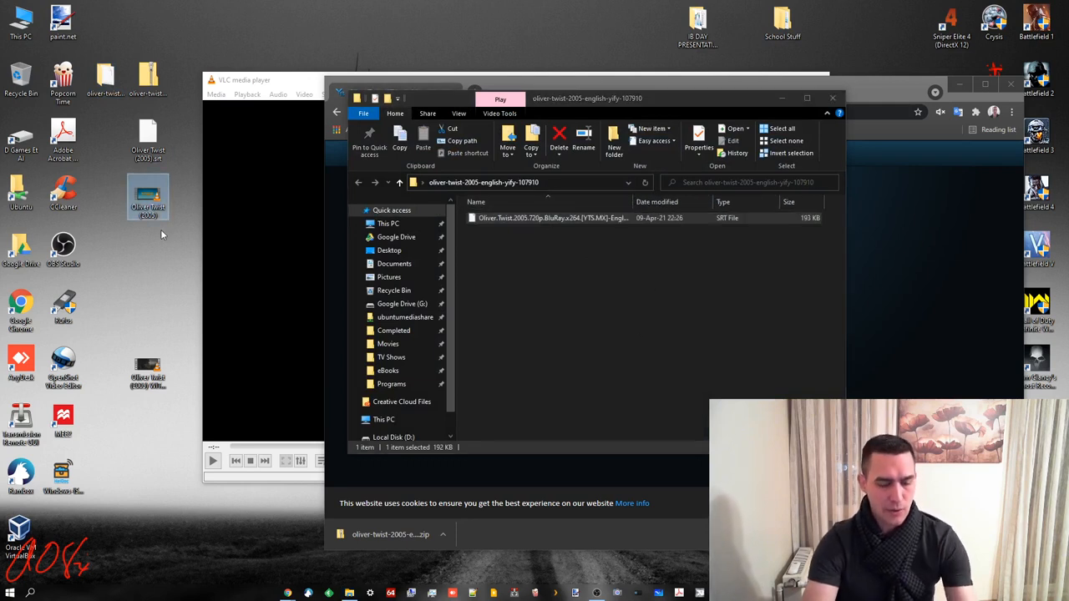
pyautogui.click(148, 207)
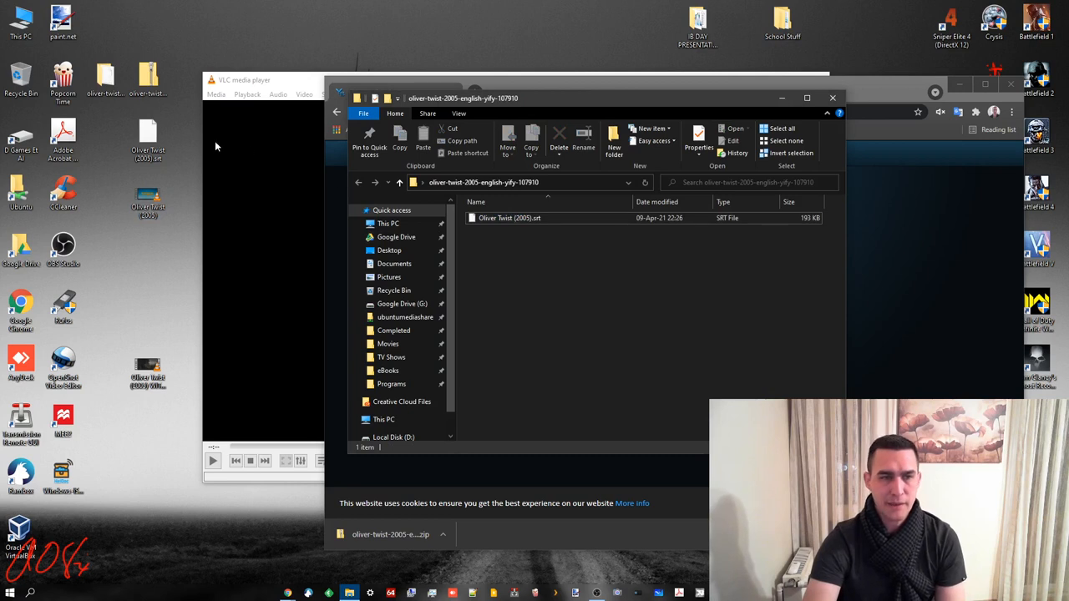
pyautogui.moveTo(568, 299)
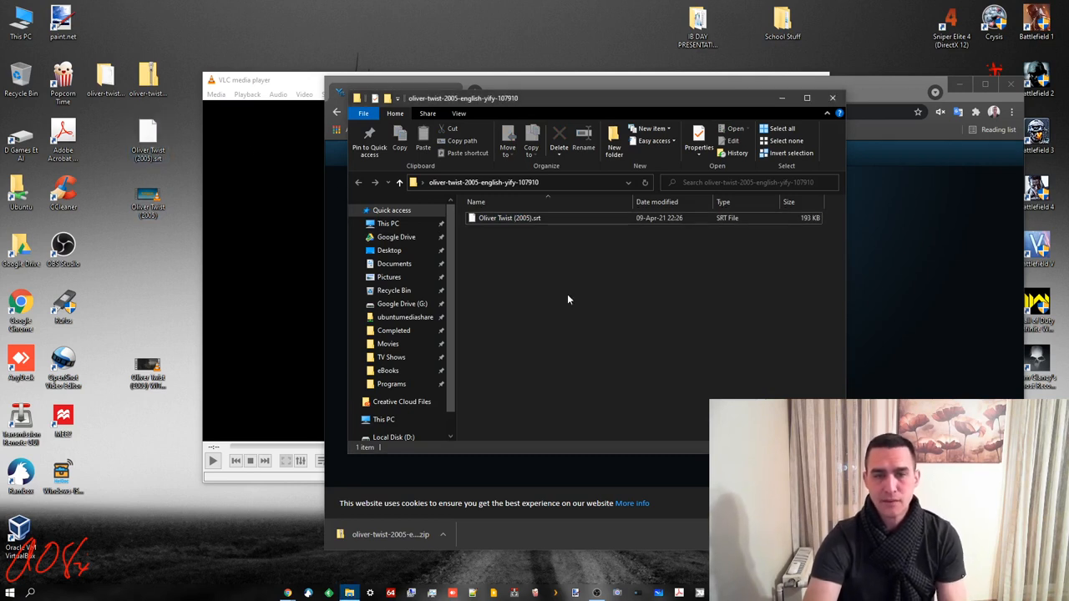
pyautogui.click(509, 218)
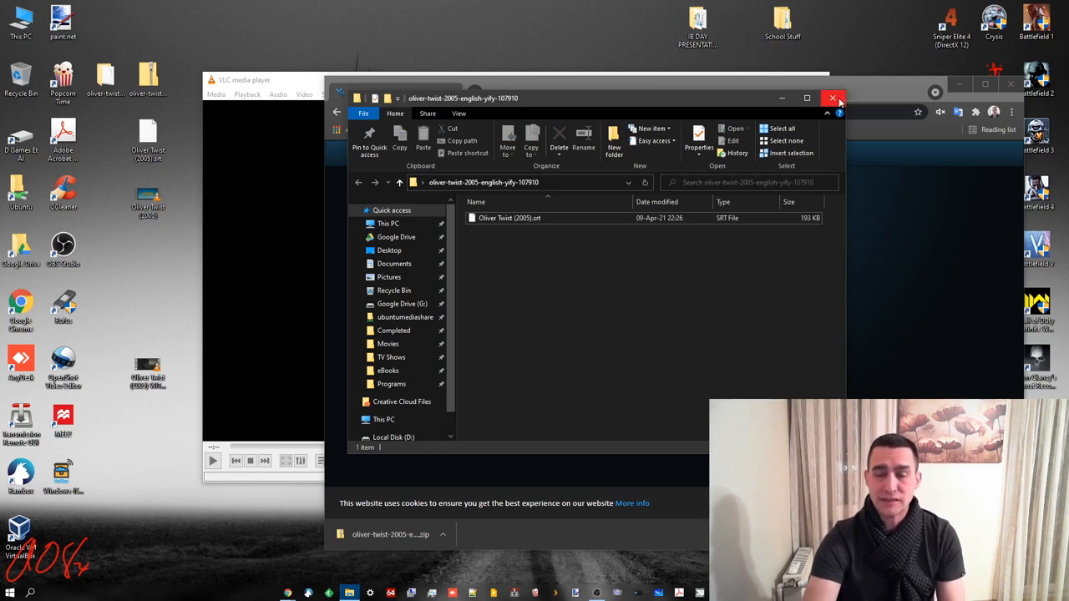
# Open Oliver Twist (2005).srt in Notepad without always using it for .srt files.
pyautogui.rightClick(509, 218)
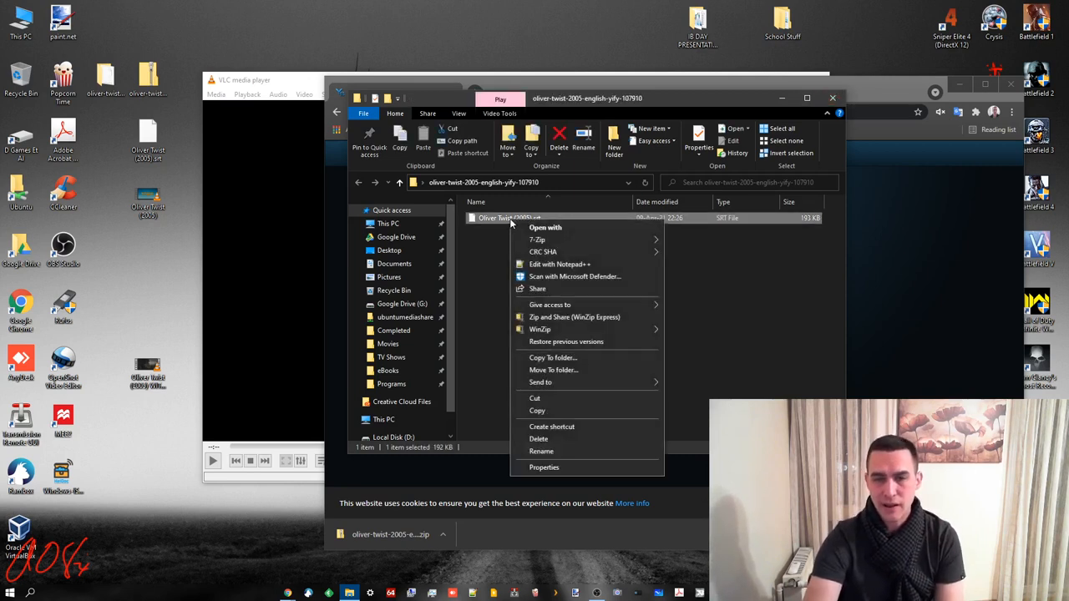
pyautogui.moveTo(588, 252)
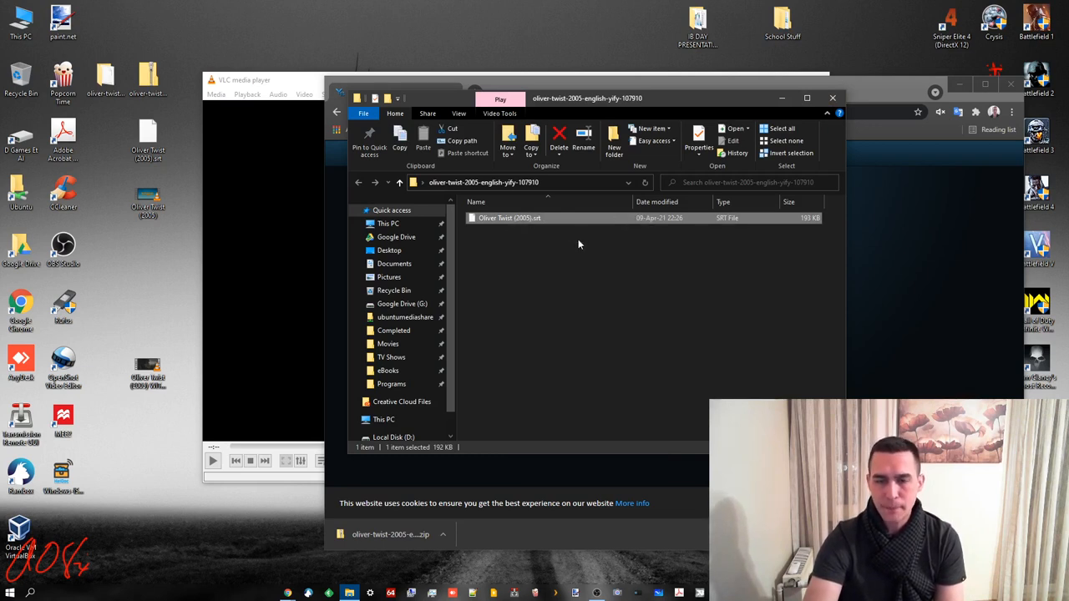
pyautogui.doubleClick(509, 218)
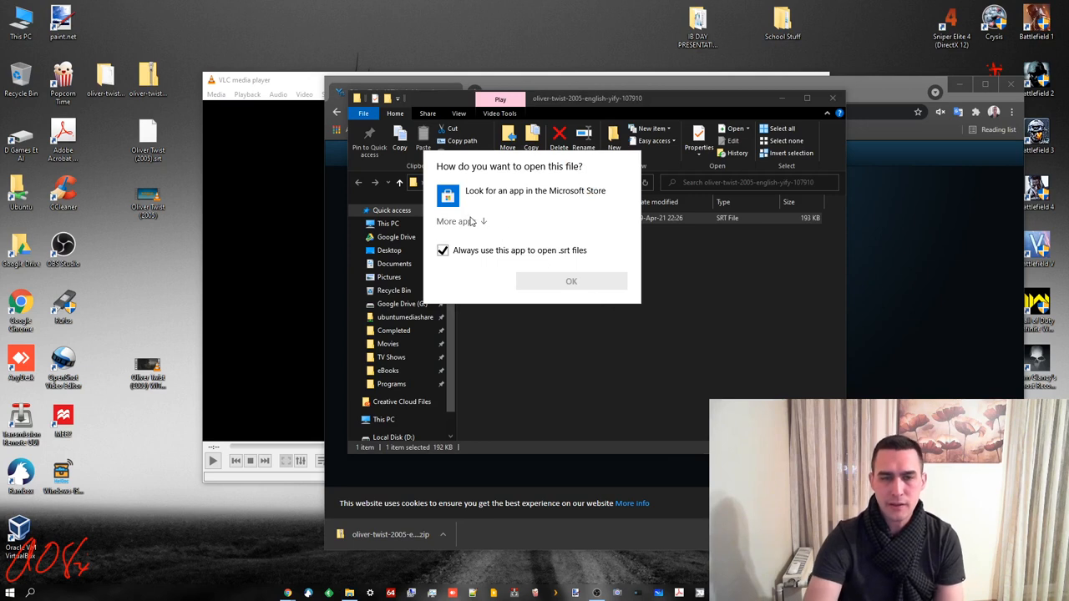
pyautogui.click(453, 221)
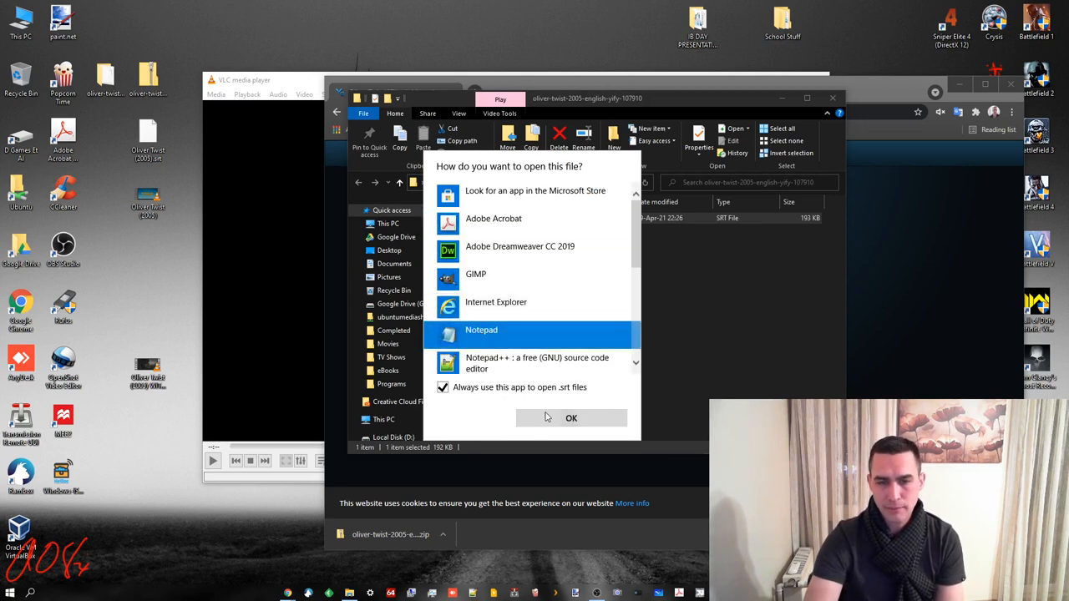
pyautogui.click(442, 387)
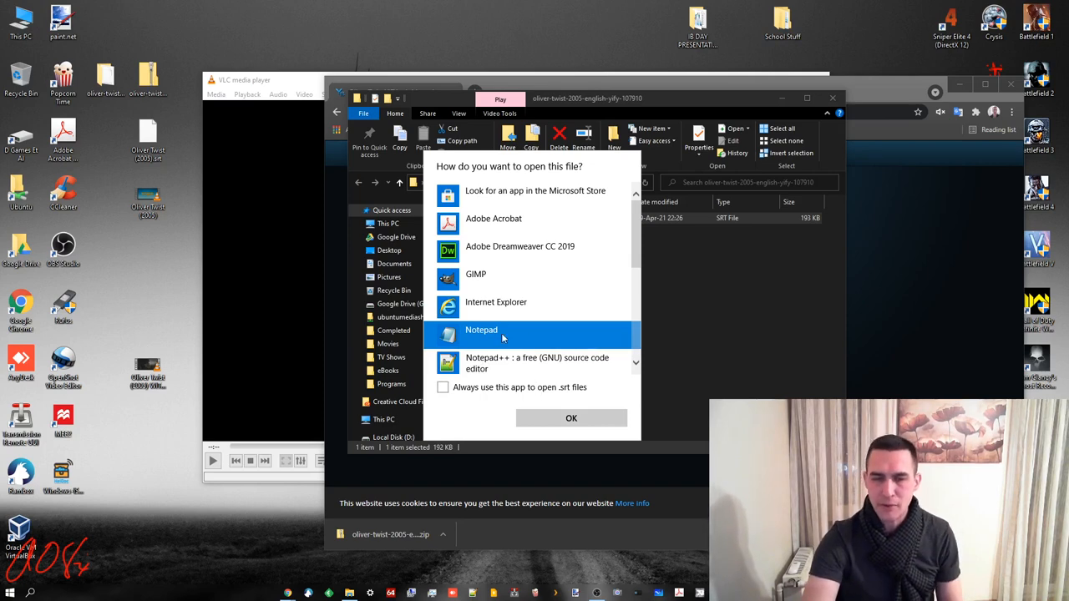
pyautogui.click(571, 417)
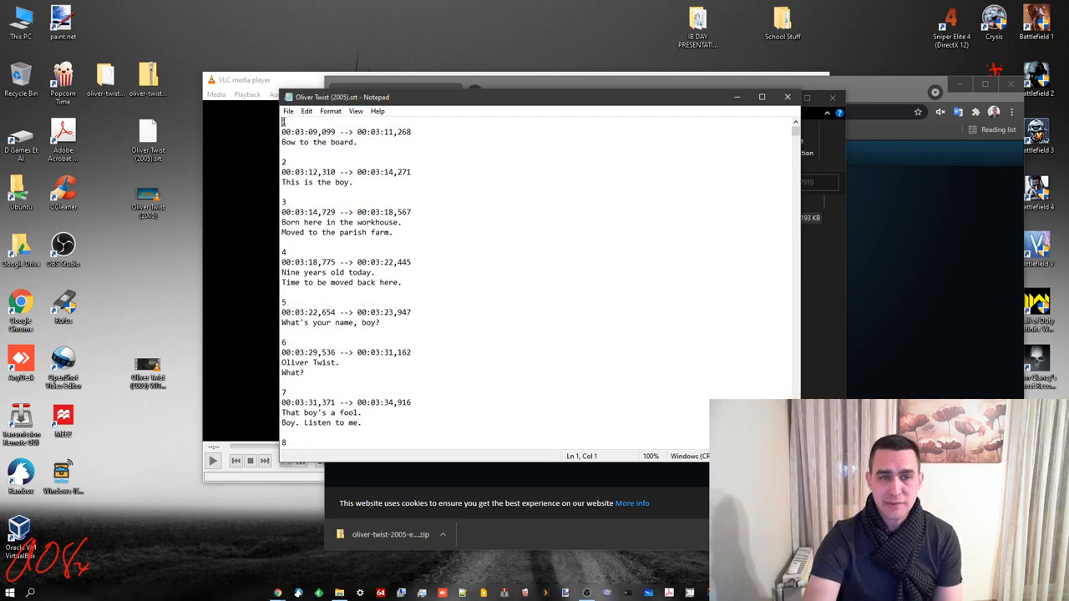
# Highlight a couple of subtitle entries, then scroll to the final cues near entry 1326.
pyautogui.moveTo(282, 131); pyautogui.dragTo(359, 141)
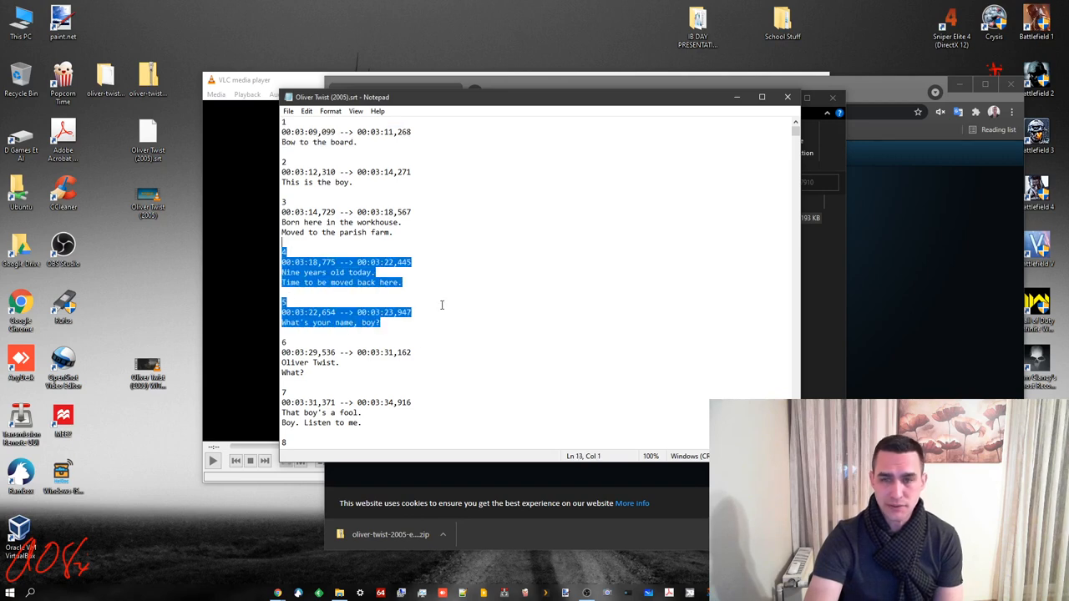
pyautogui.scroll(-3)
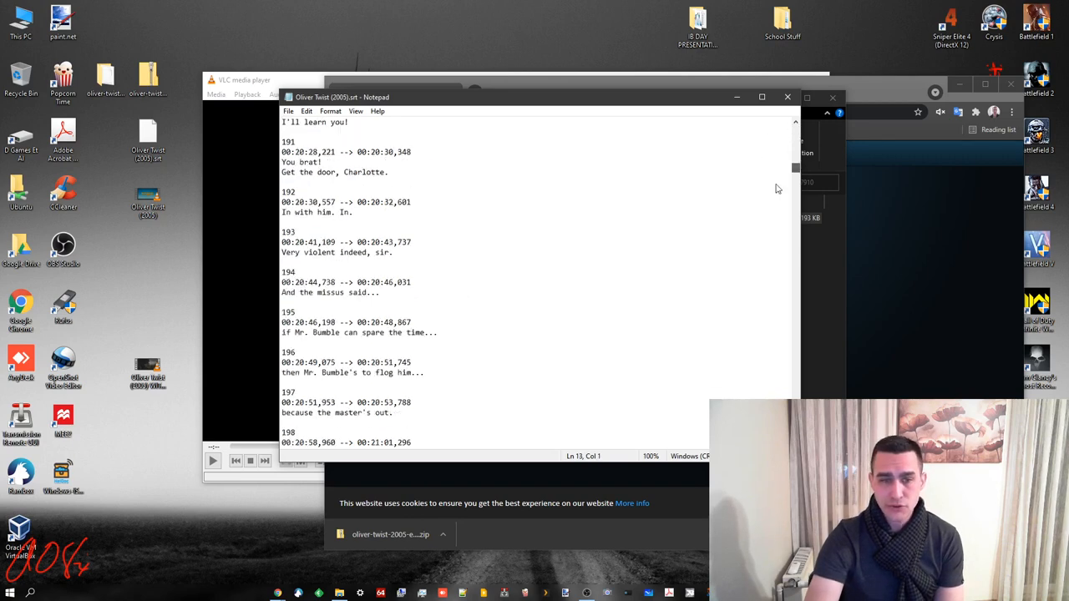
pyautogui.scroll(-3)
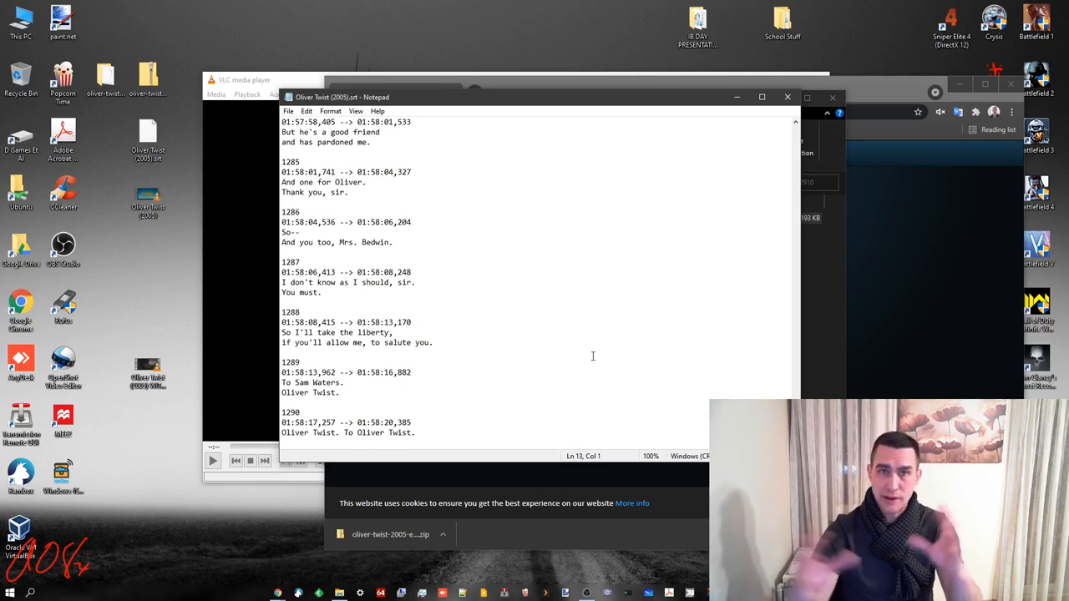
pyautogui.scroll(-3)
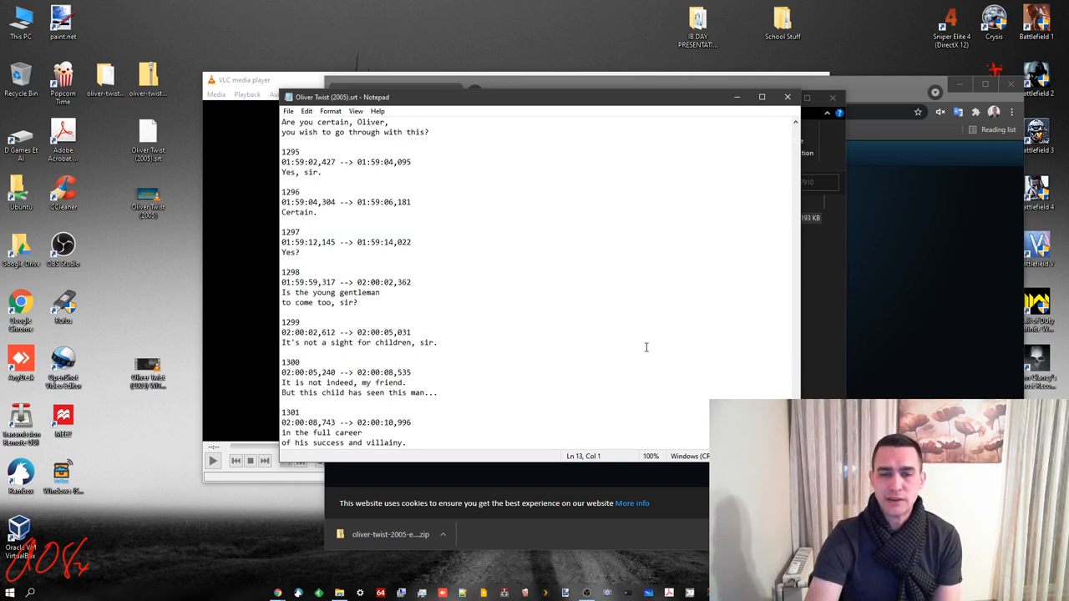
pyautogui.scroll(-3)
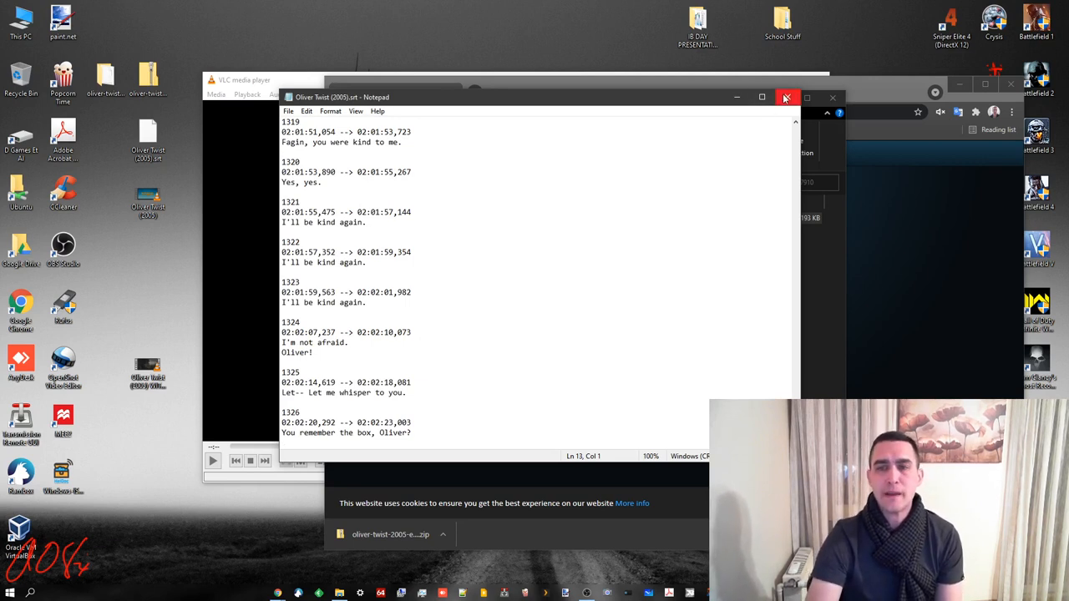
pyautogui.moveTo(785, 98)
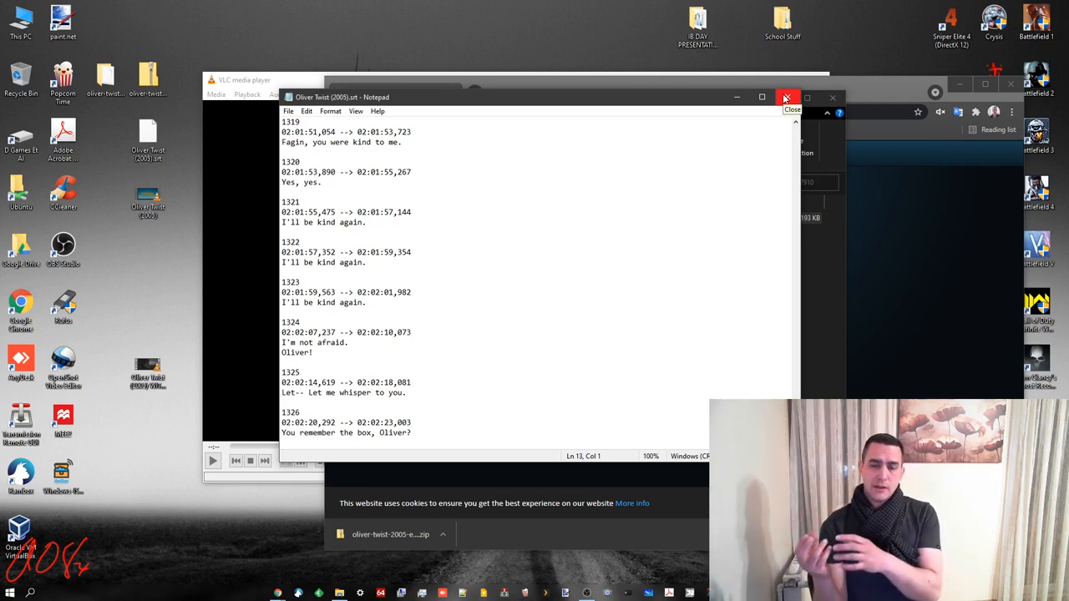
pyautogui.moveTo(785, 83)
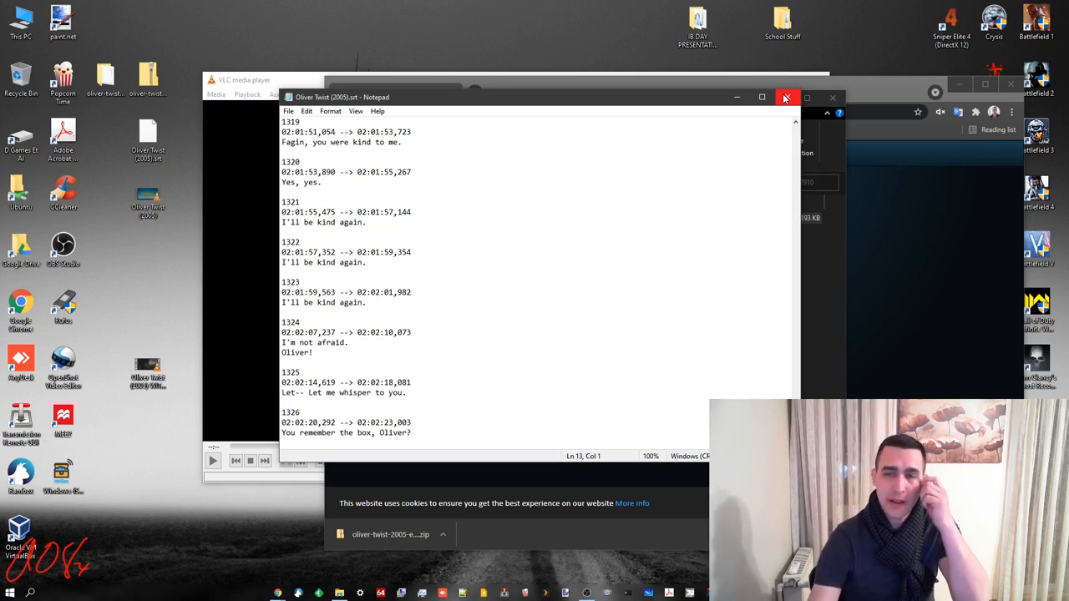
# Close Notepad and the download folder, then attach Oliver Twist (2005).srt as subtitles.
pyautogui.click(786, 97)
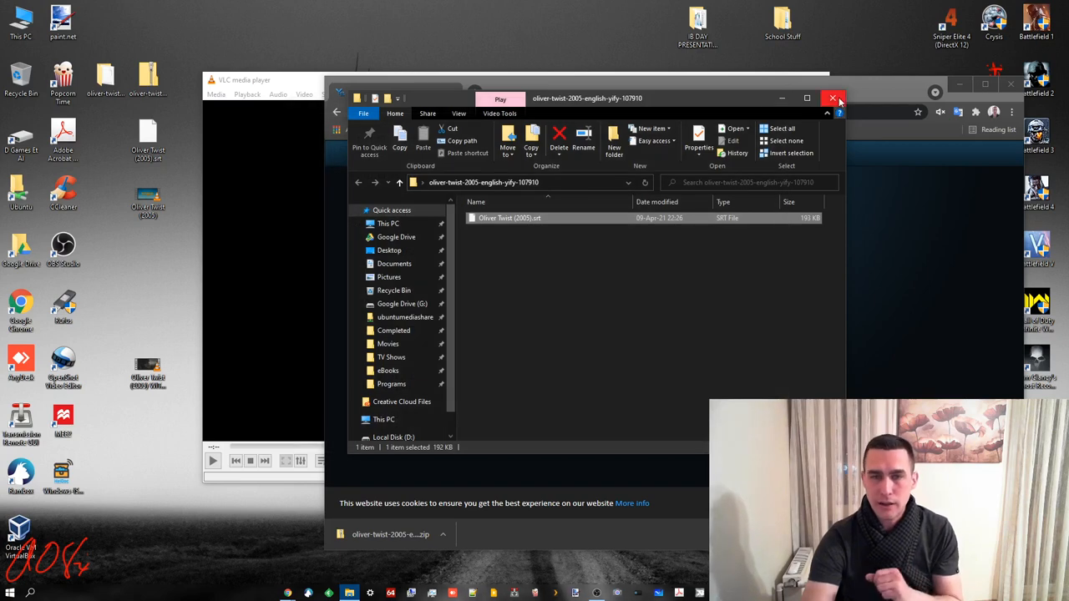
pyautogui.click(832, 98)
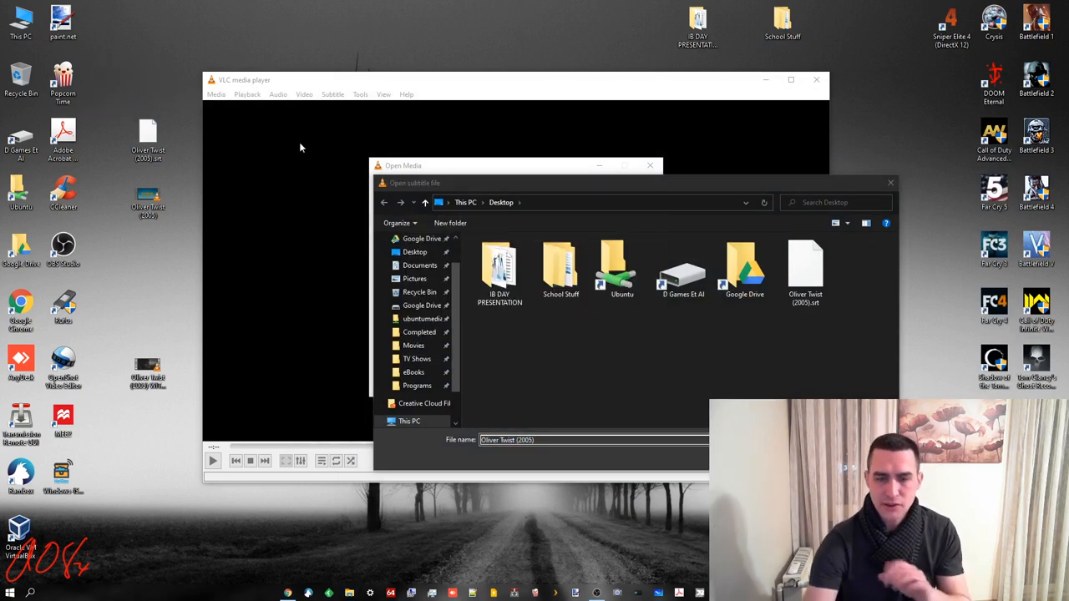
pyautogui.click(805, 271)
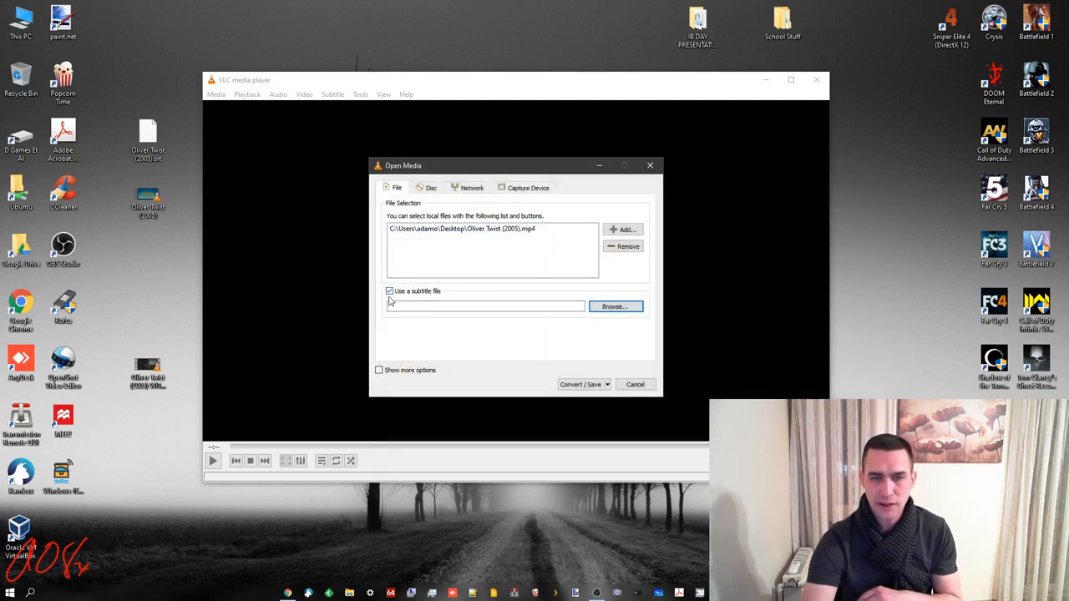
pyautogui.click(616, 306)
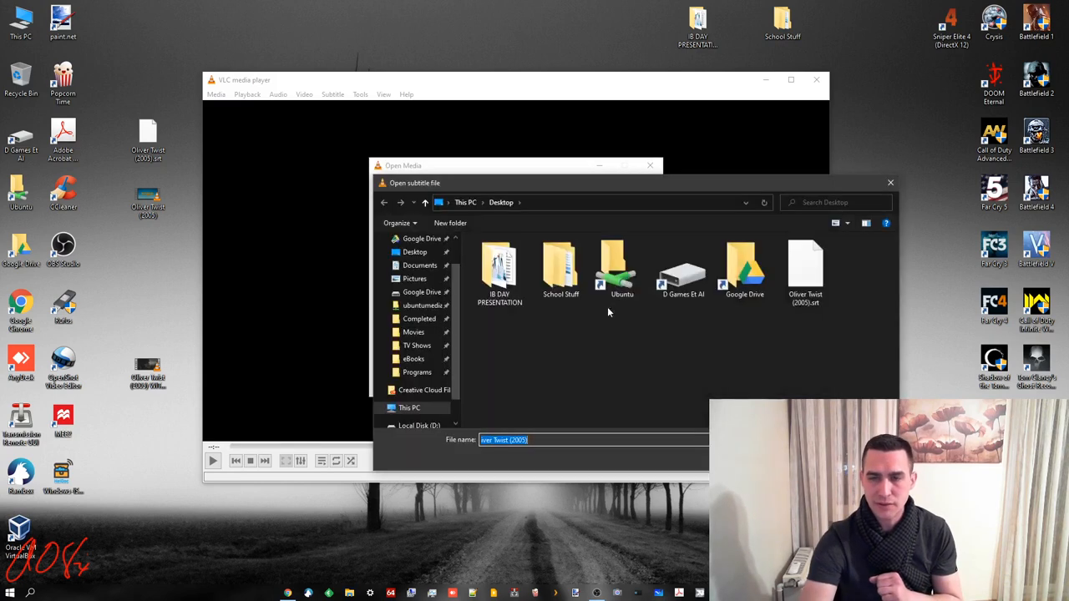
pyautogui.click(805, 267)
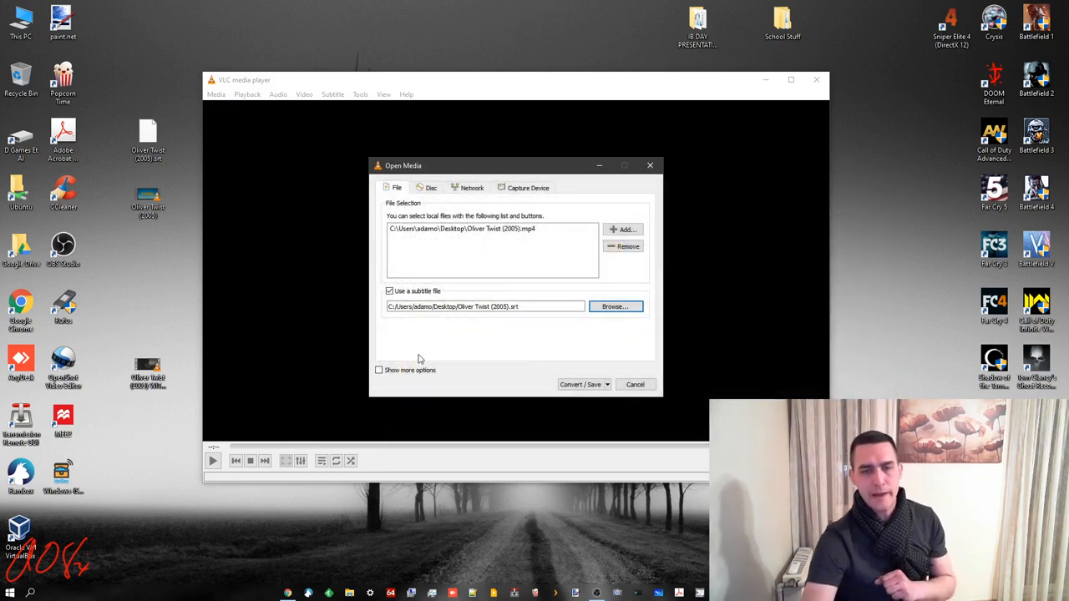
# Show and hide the extra media options, then start Convert/Save.
pyautogui.click(379, 367)
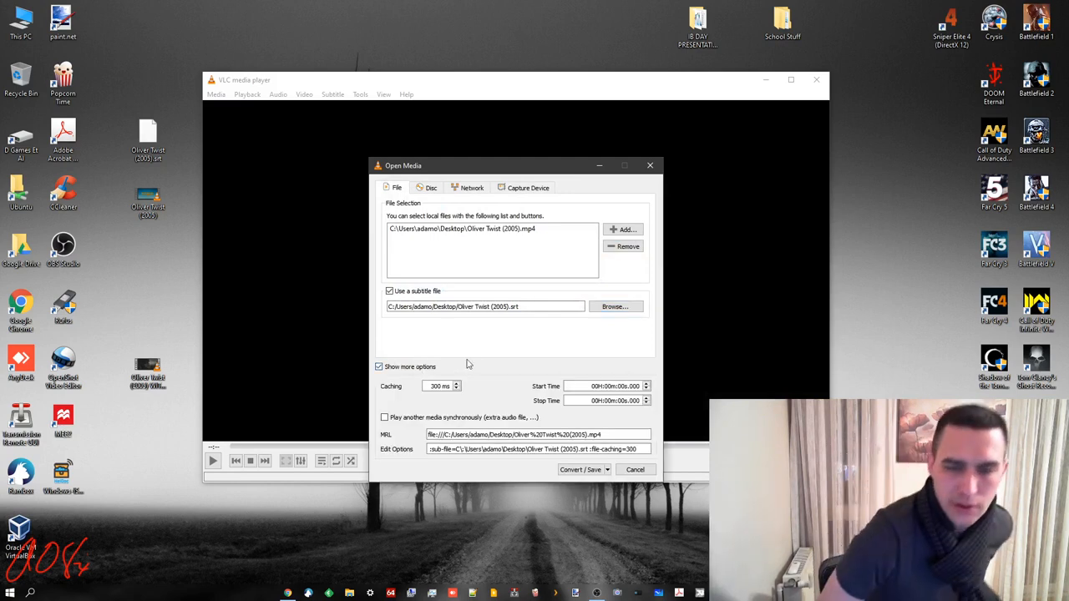
pyautogui.moveTo(465, 327)
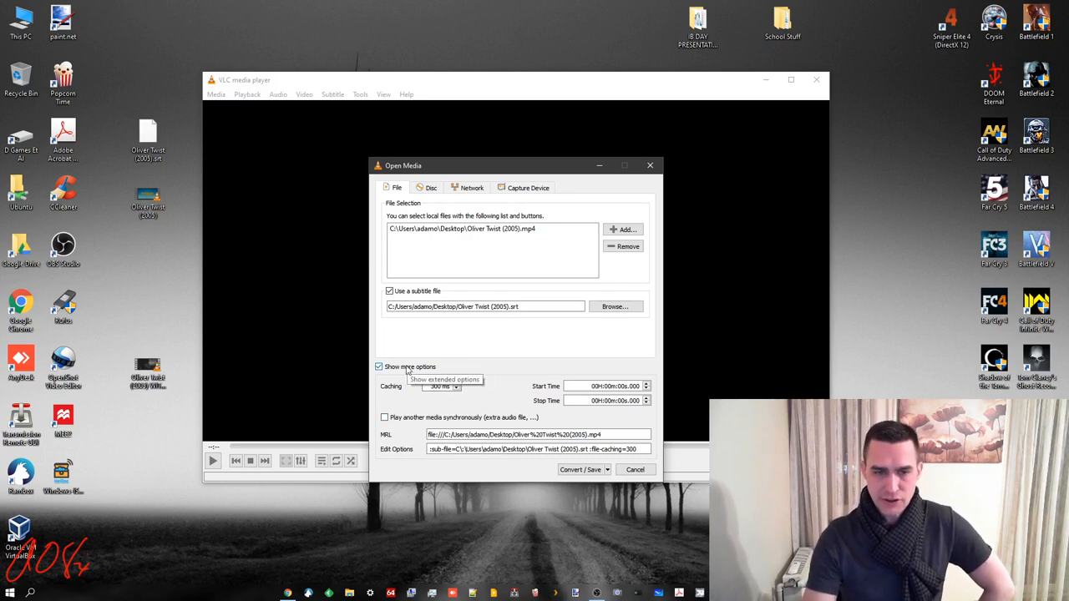
pyautogui.click(378, 369)
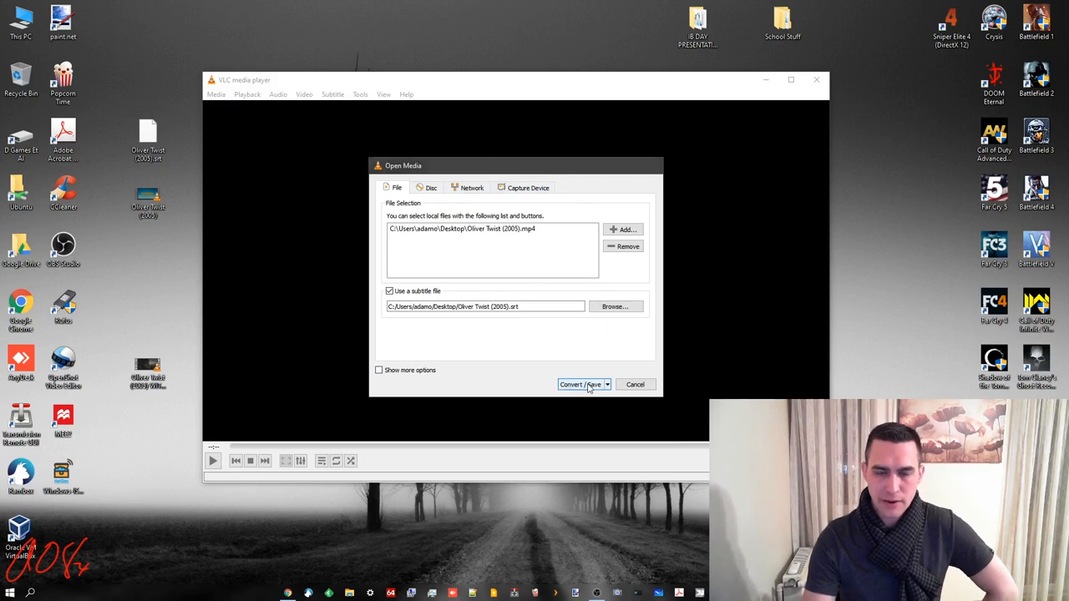
pyautogui.click(571, 384)
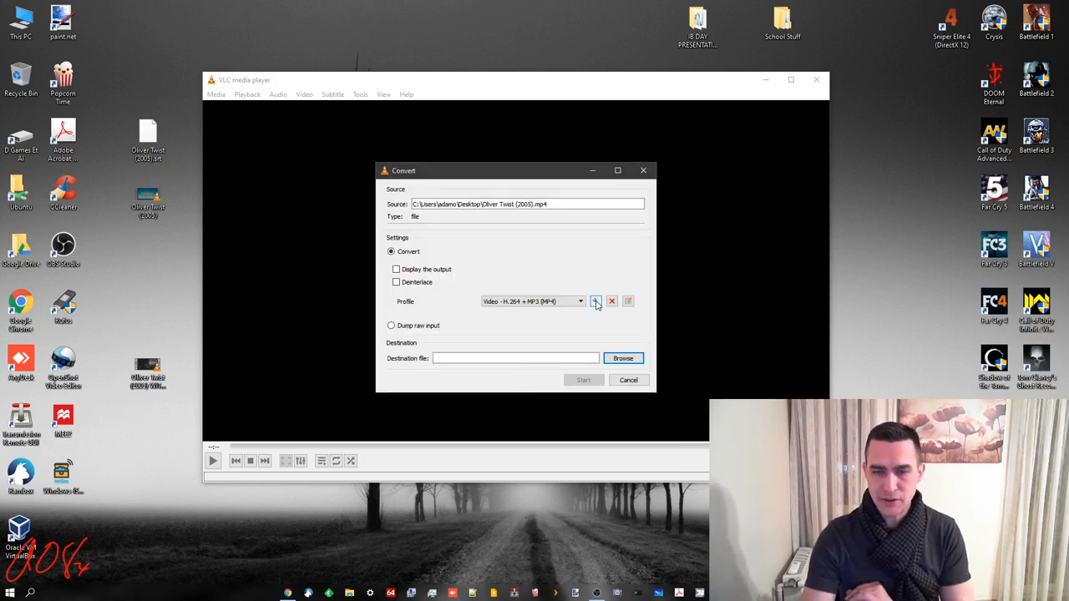
pyautogui.moveTo(595, 302)
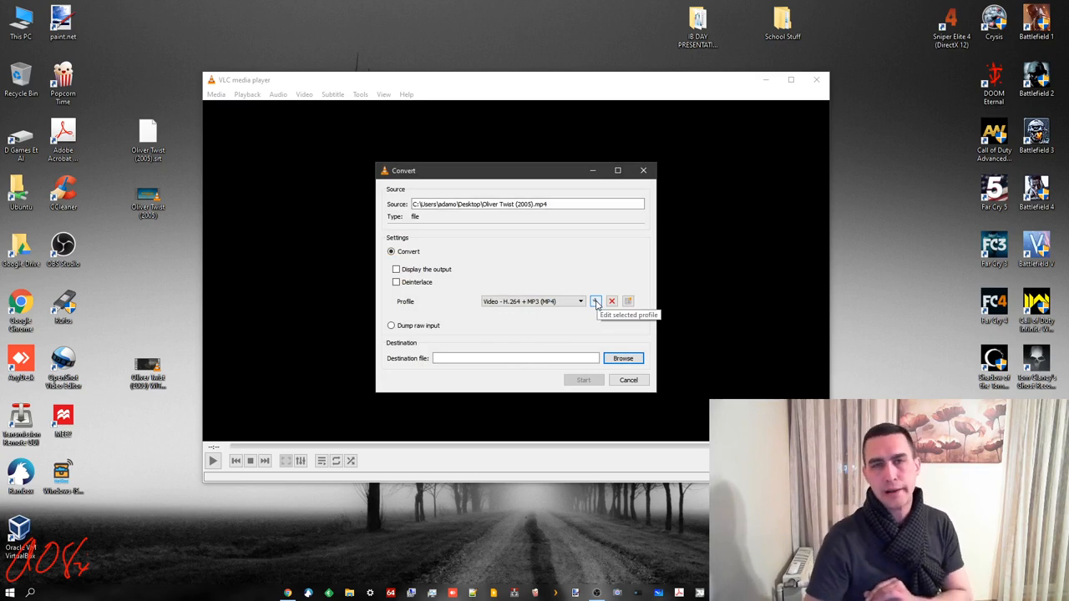
# Edit the Video - H.264 + MP3 (MP4) profile with the wrench button.
pyautogui.click(595, 302)
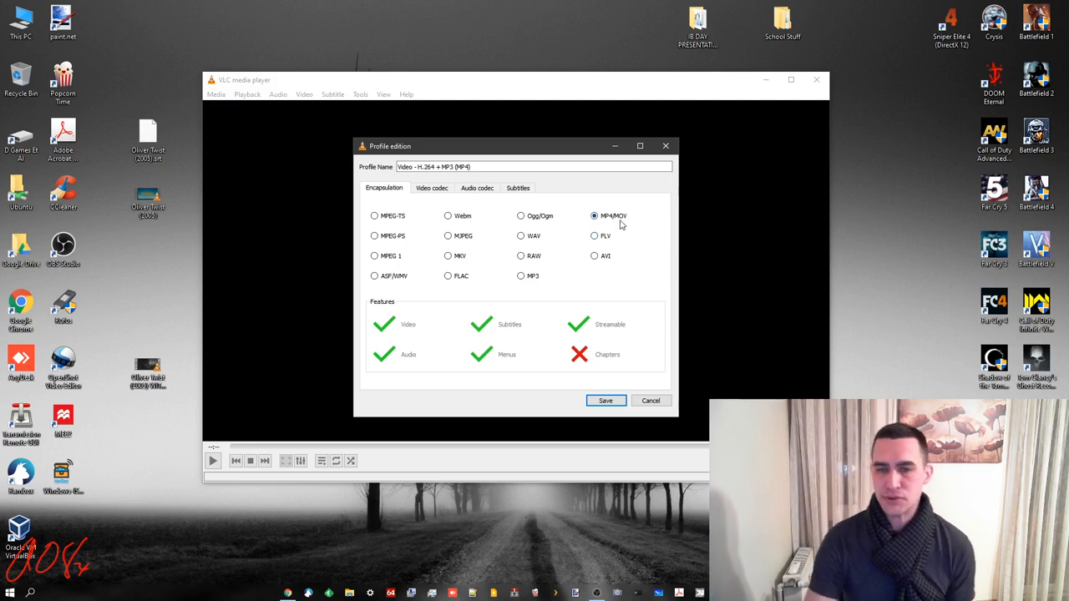
pyautogui.moveTo(616, 224)
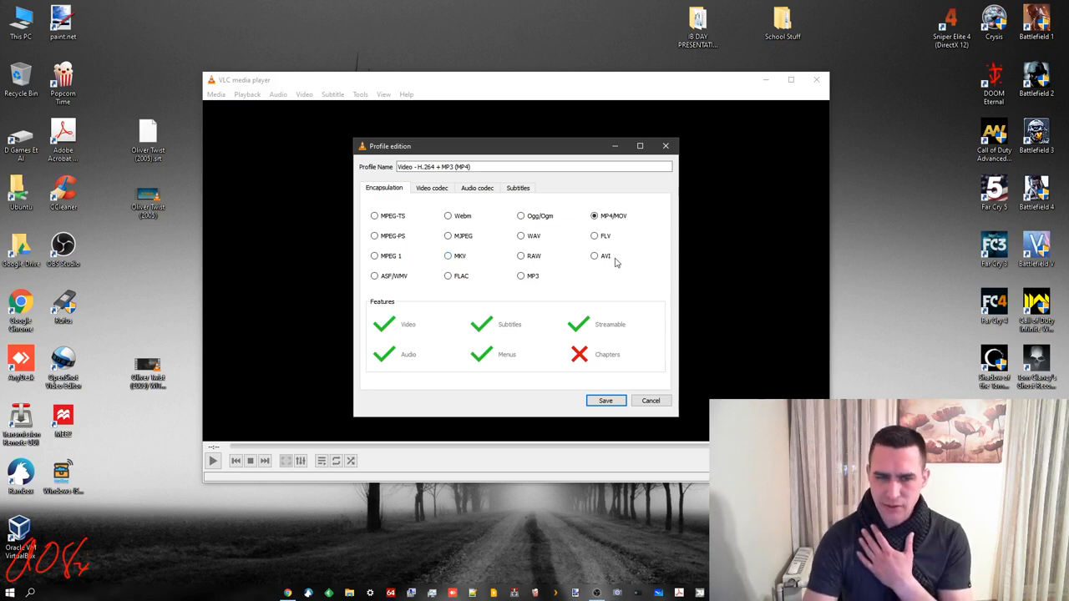
pyautogui.moveTo(597, 264)
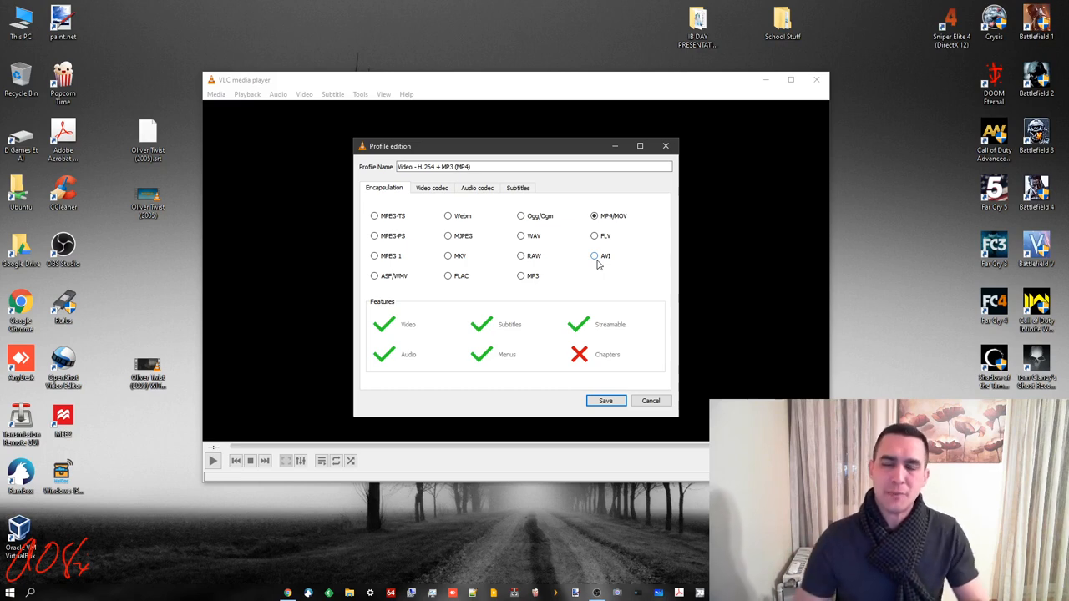
pyautogui.moveTo(595, 236)
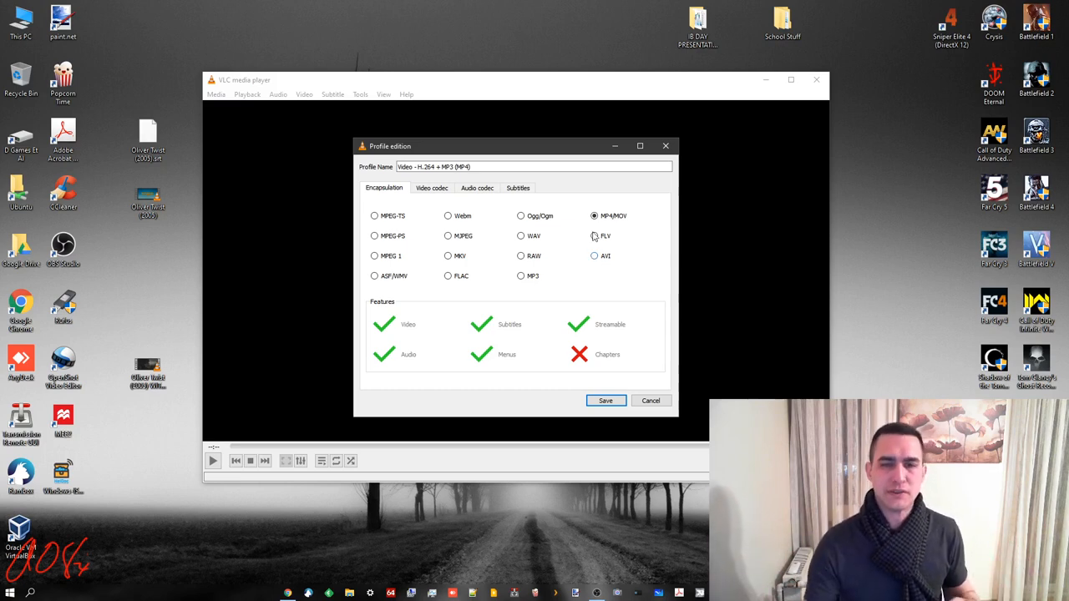
pyautogui.moveTo(581, 292)
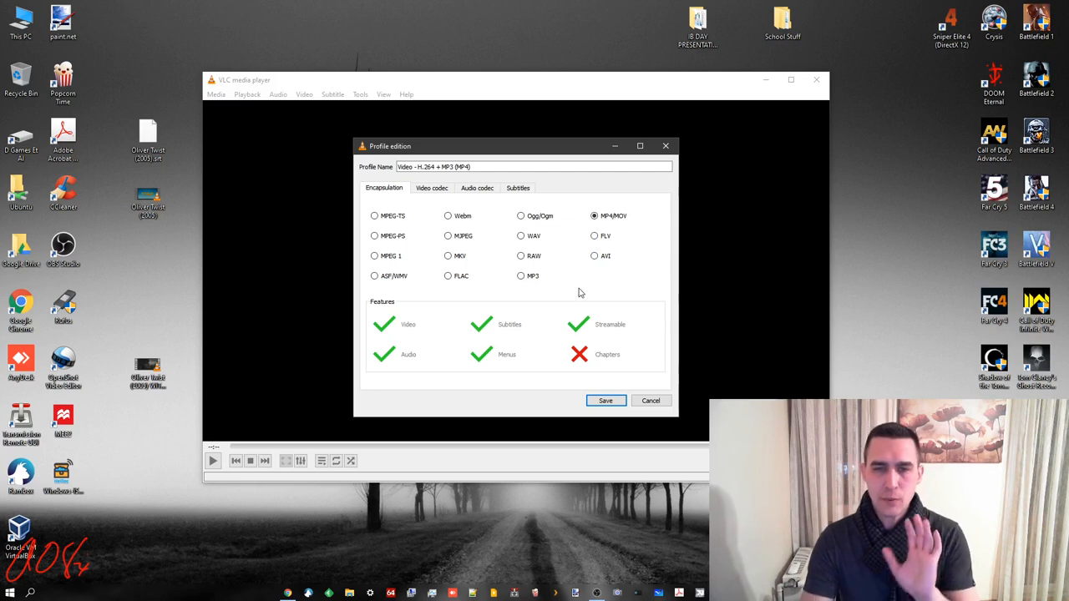
# Review overlaid subtitles, MPEG Audio 128 kb/s and H-264 video, then return to Encapsulation.
pyautogui.click(518, 187)
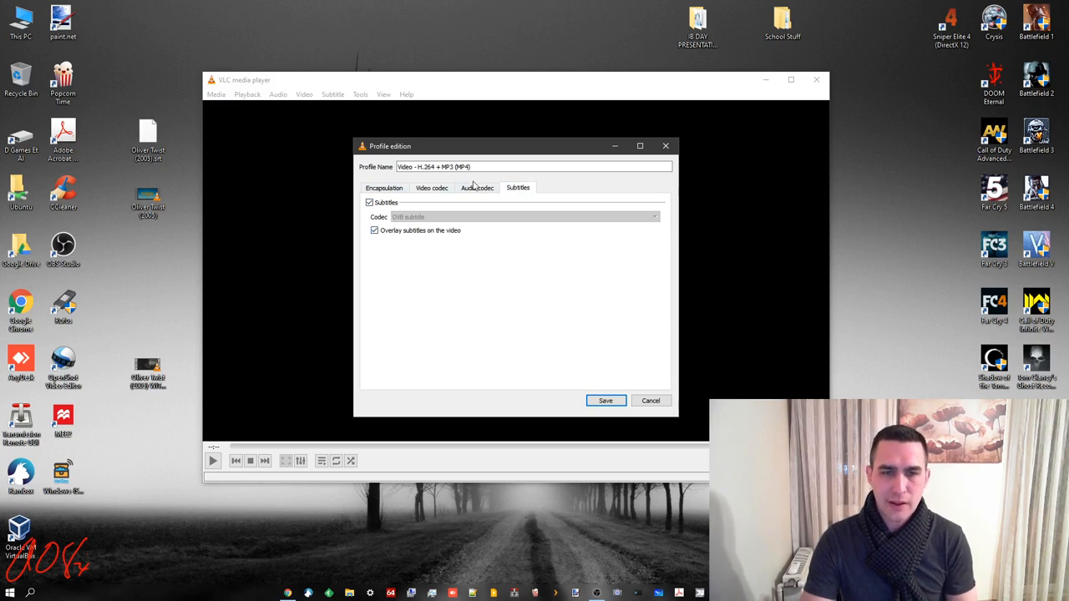
pyautogui.click(477, 187)
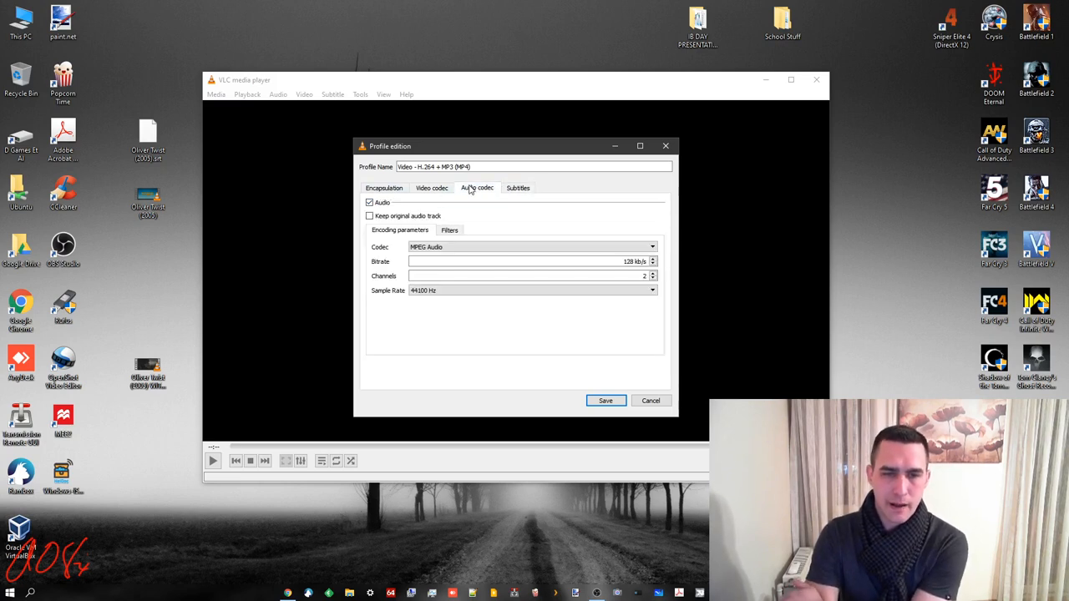
pyautogui.moveTo(540, 231)
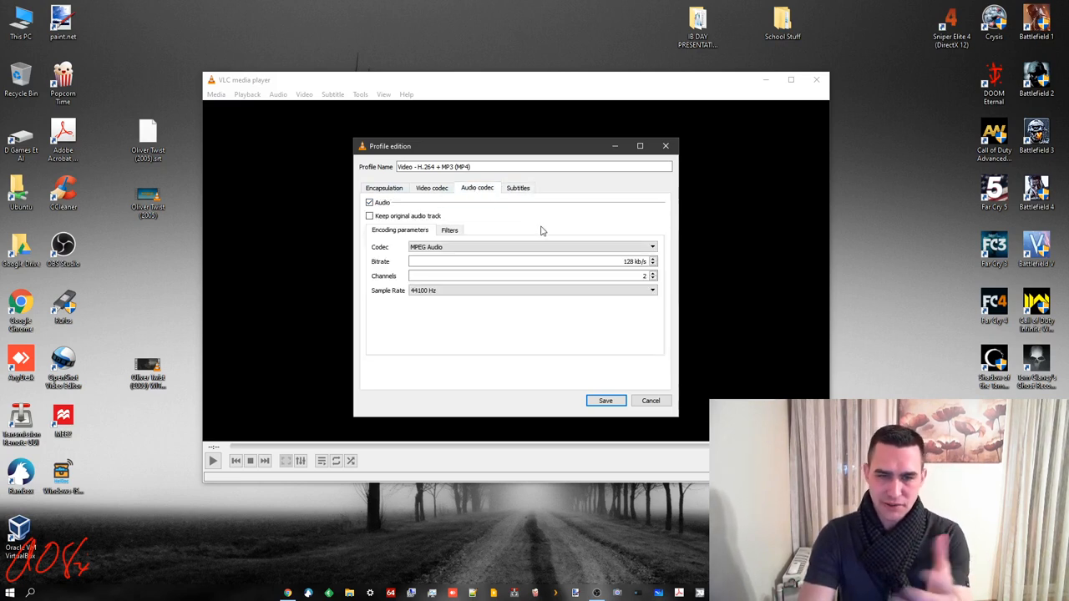
pyautogui.moveTo(580, 303)
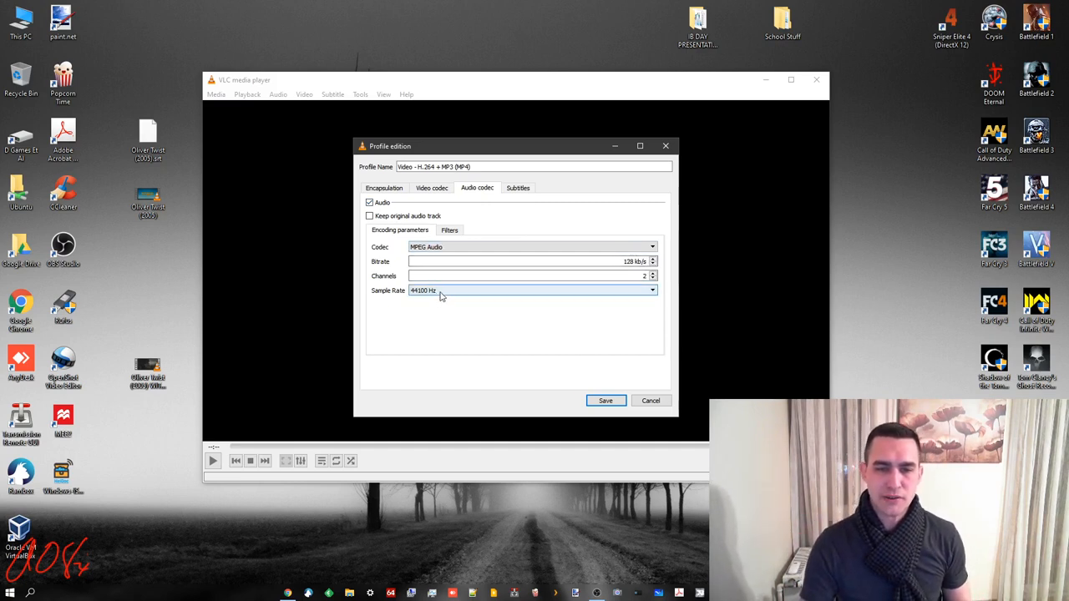
pyautogui.click(652, 290)
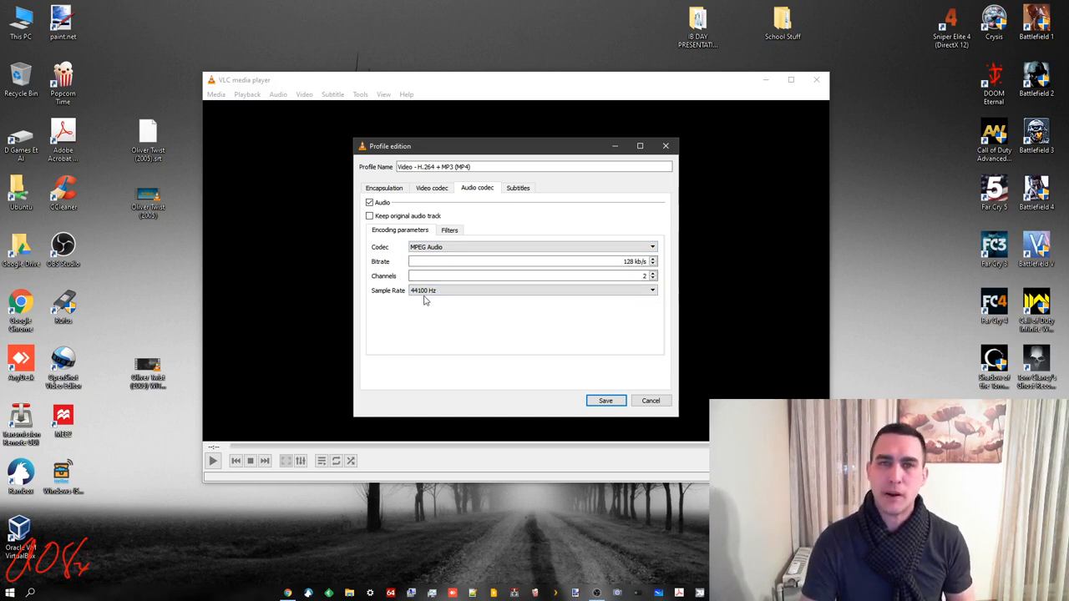
pyautogui.click(432, 187)
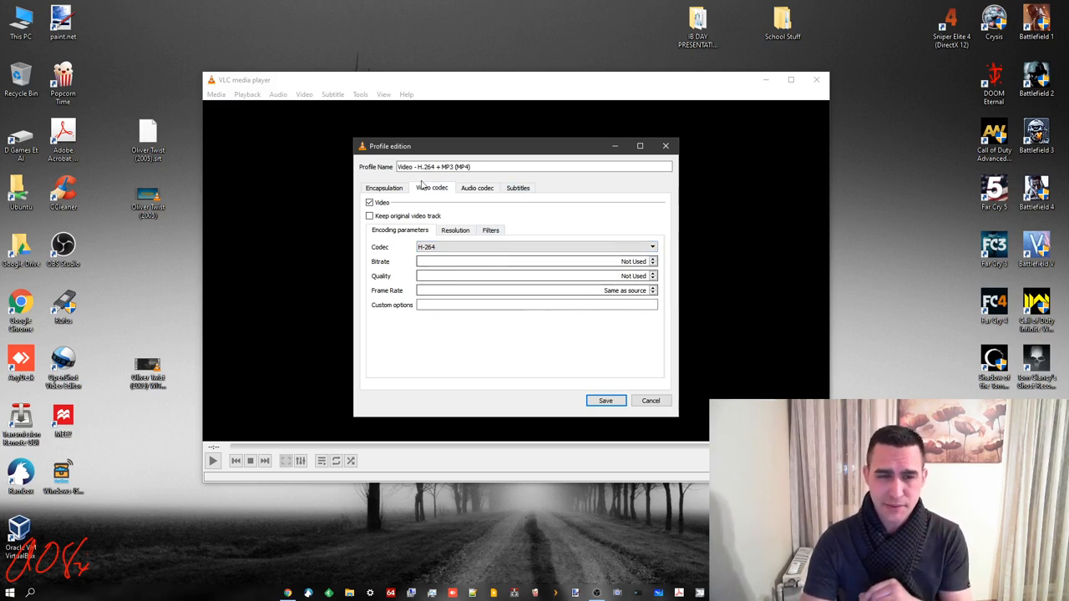
pyautogui.click(384, 187)
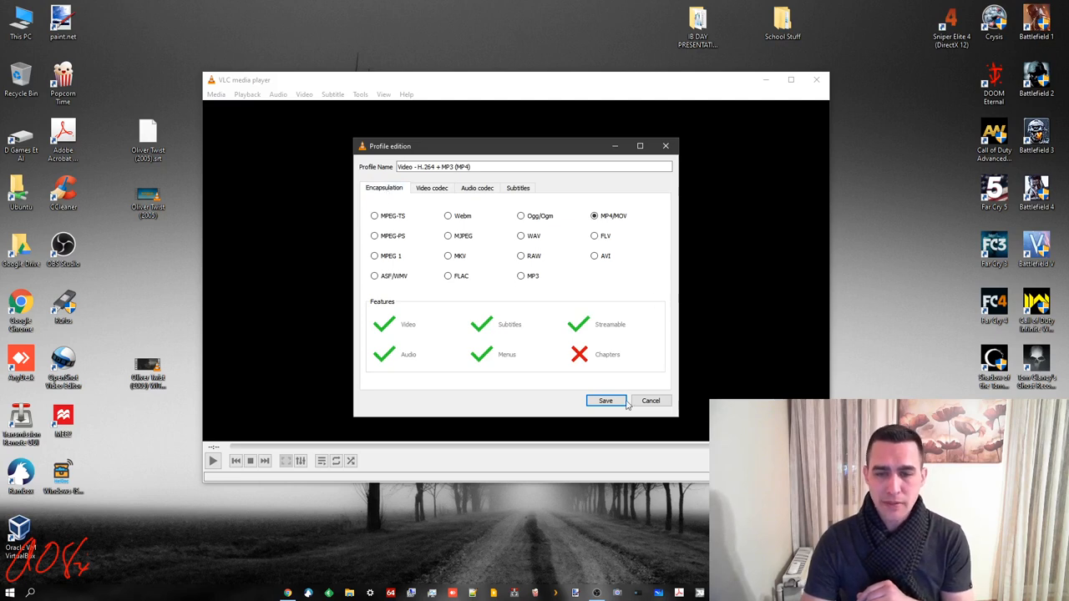
# Save the edited profile and return to the Convert window.
pyautogui.click(605, 400)
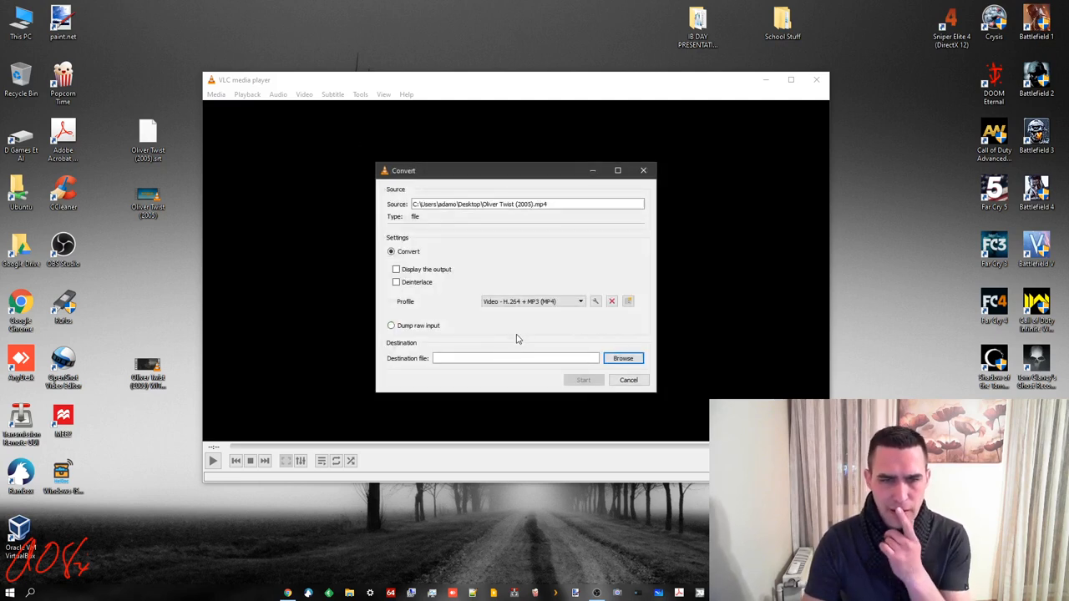
pyautogui.moveTo(505, 324)
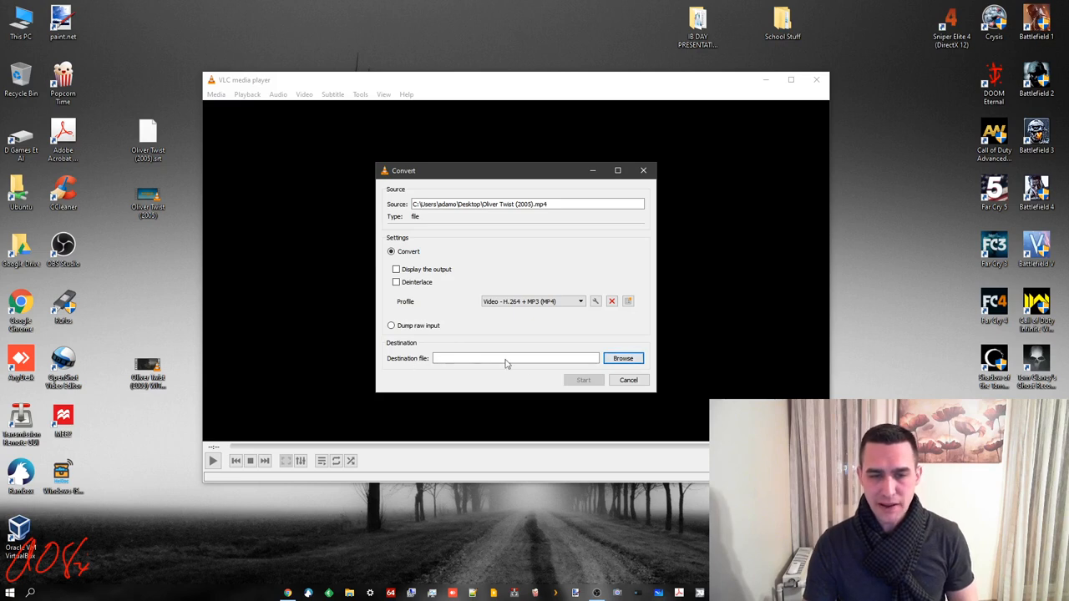
# Save the output as OT_Trial_2.mp4 on the Desktop and start converting Oliver Twist (2005).mp4.
pyautogui.click(623, 358)
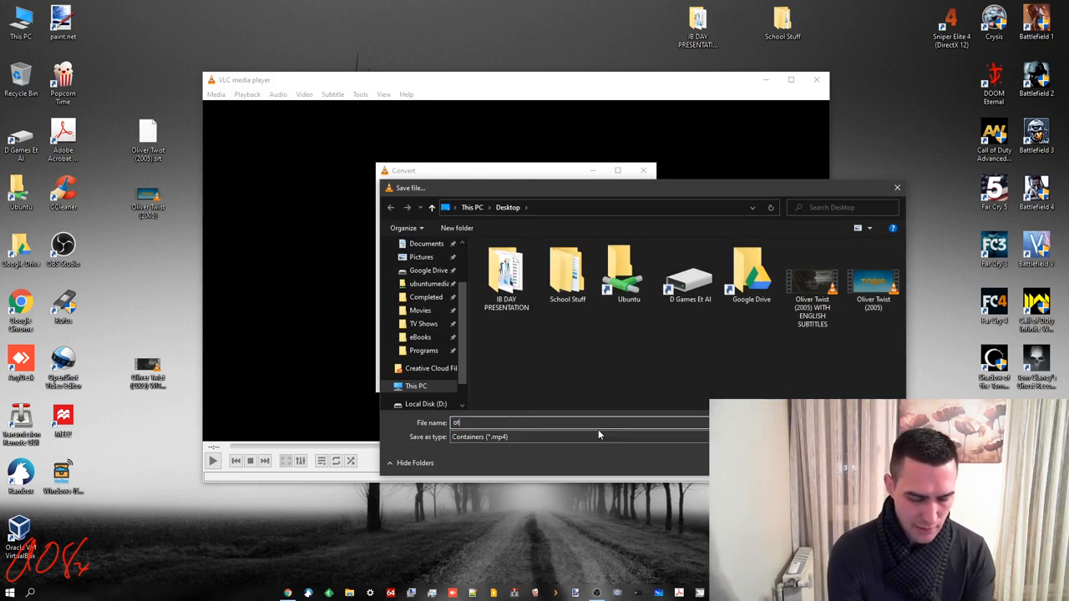
pyautogui.write('OT_Trial_2.mp4')
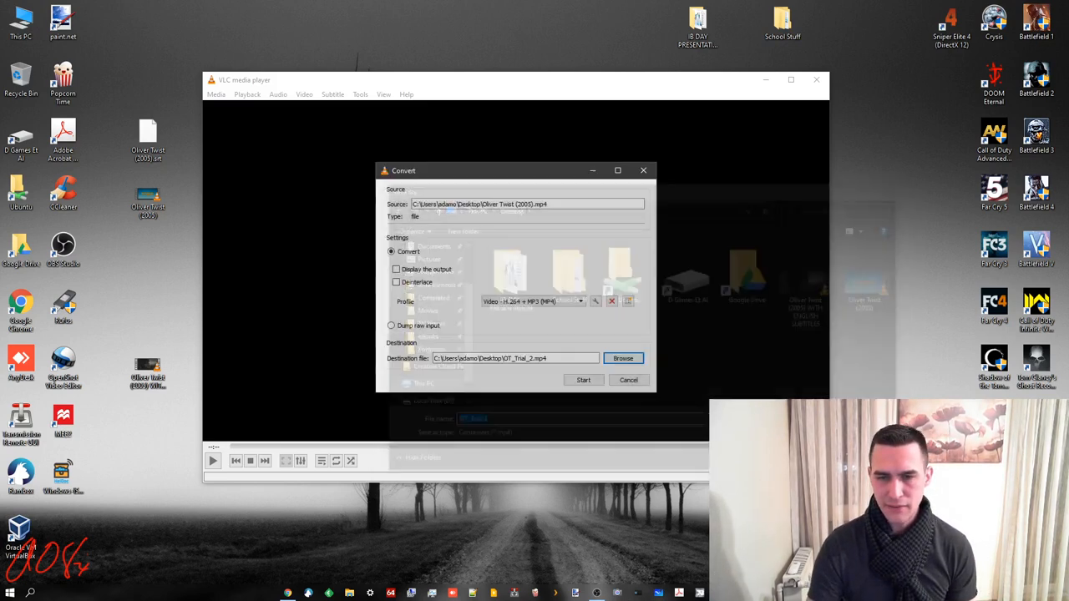
pyautogui.click(583, 380)
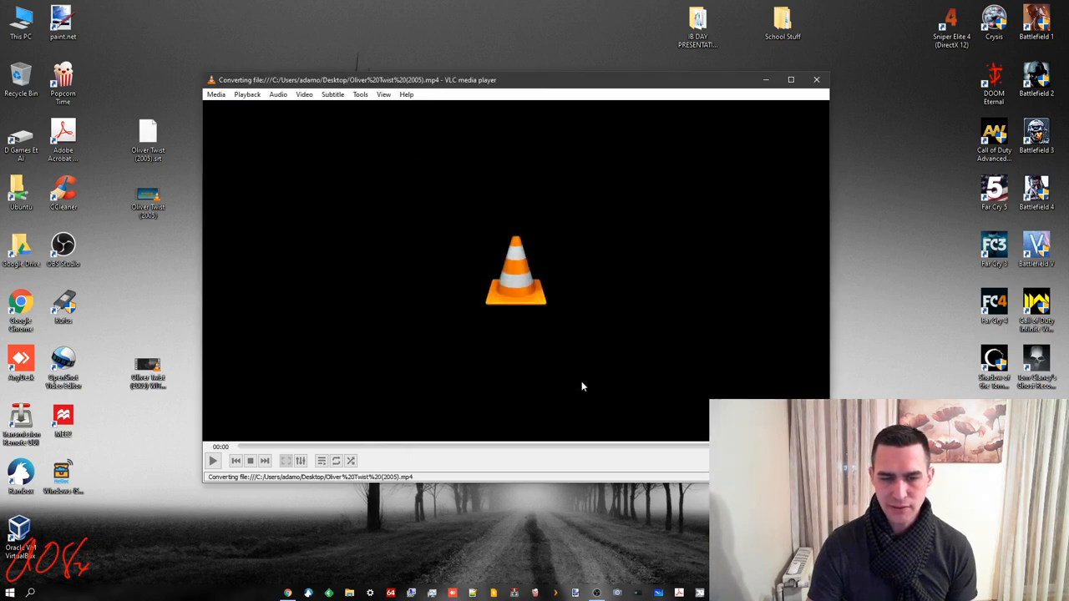
# Let the conversion run to about 03:26 until OT_Trial_2 appears on the Desktop.
pyautogui.click(213, 460)
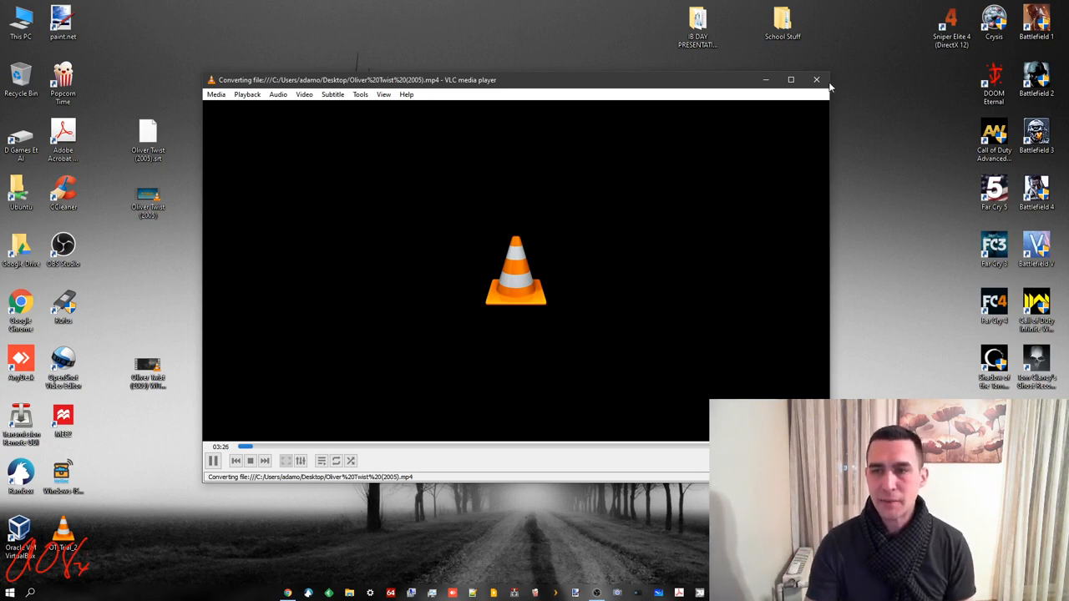
# Close VLC and select the Oliver Twist (2005) WITH ENGLISH SUBTITLES file on the desktop.
pyautogui.click(816, 79)
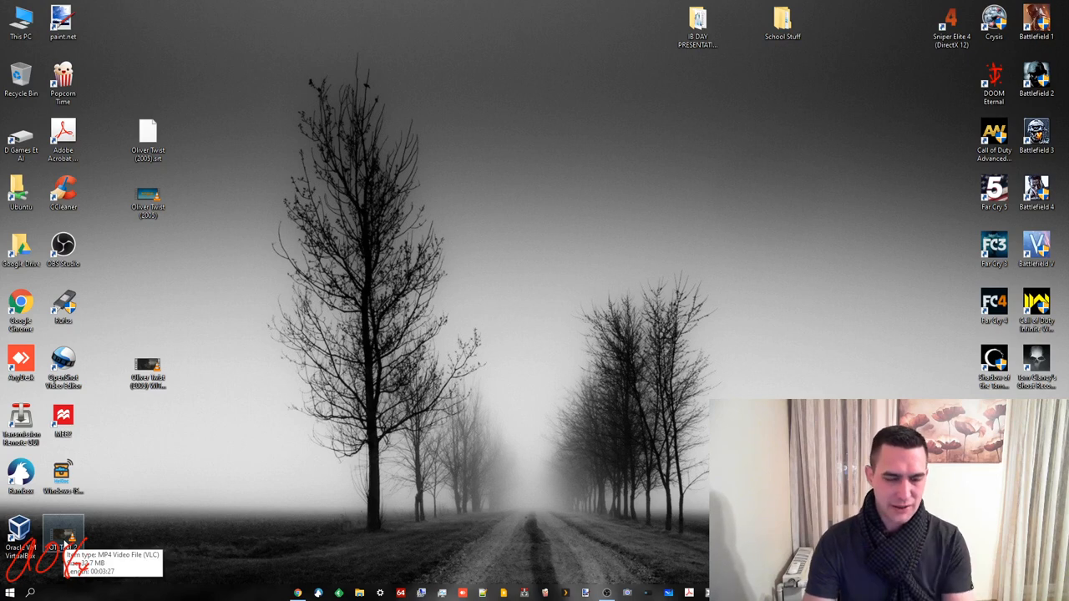
pyautogui.moveTo(153, 566)
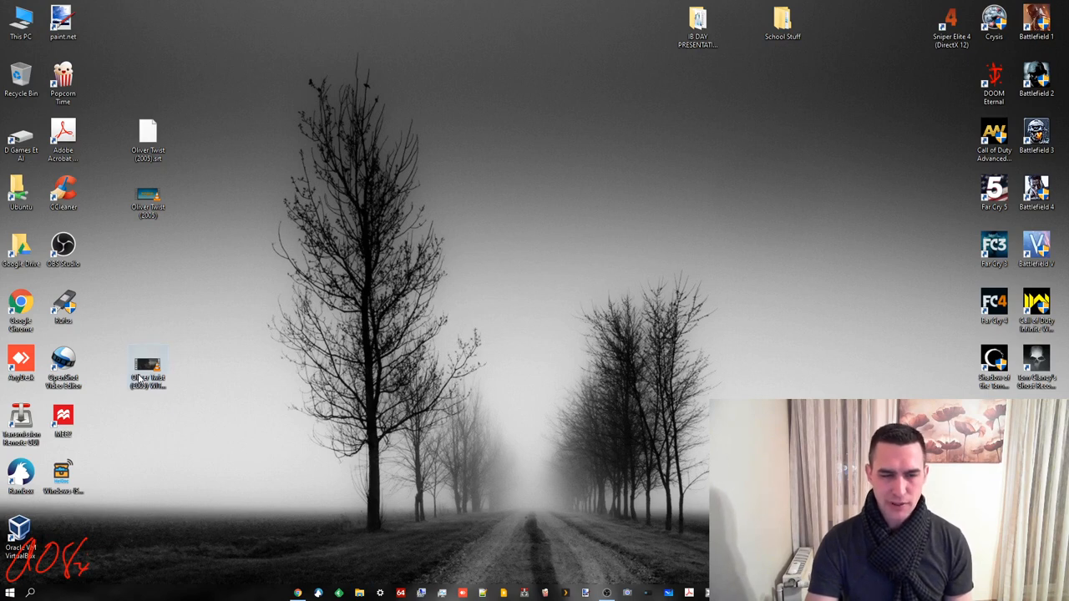
pyautogui.click(148, 375)
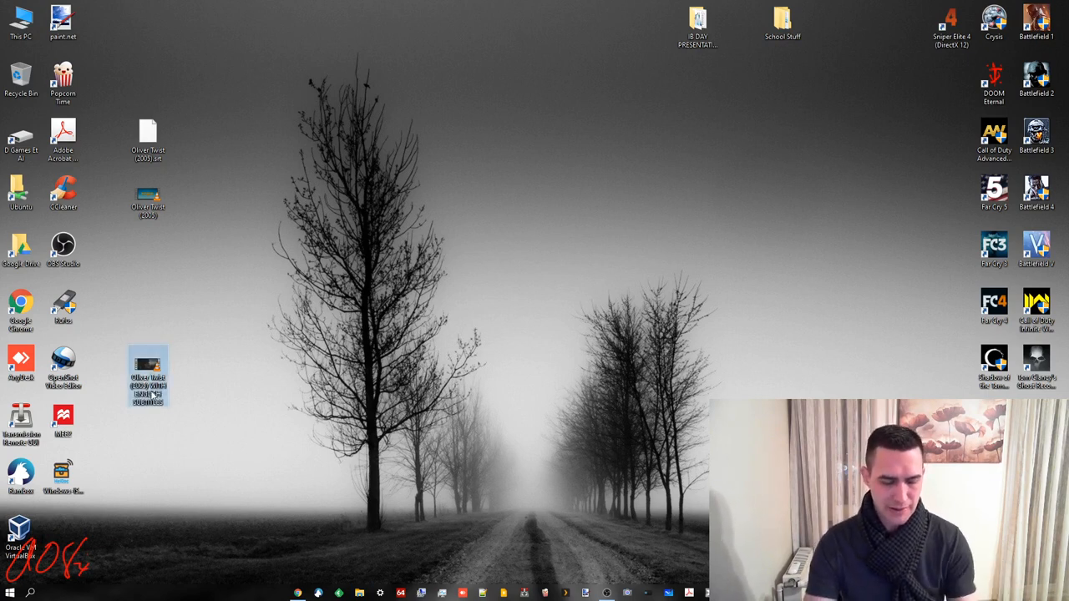
# Play the subtitled Oliver Twist MP4, skip ahead to 13:42, and move the window into view.
pyautogui.doubleClick(148, 376)
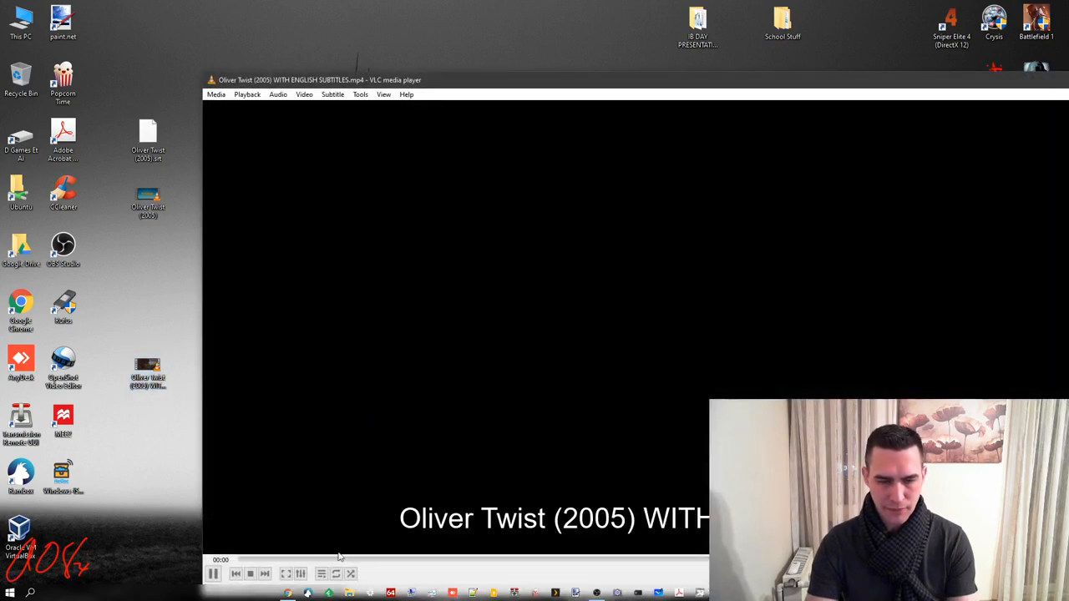
pyautogui.click(343, 559)
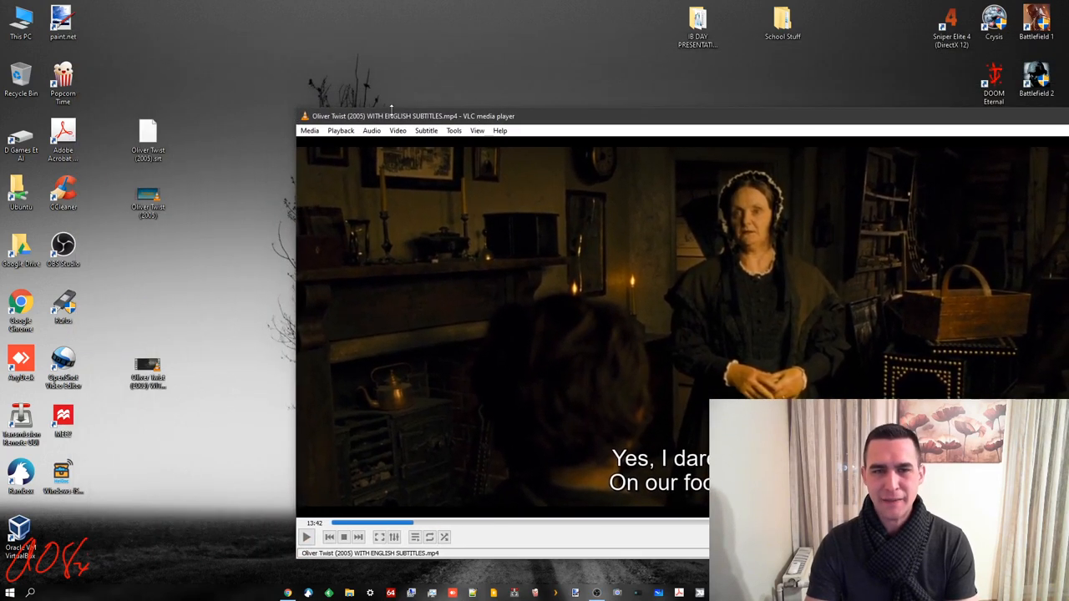
pyautogui.moveTo(391, 115); pyautogui.dragTo(197, 77)
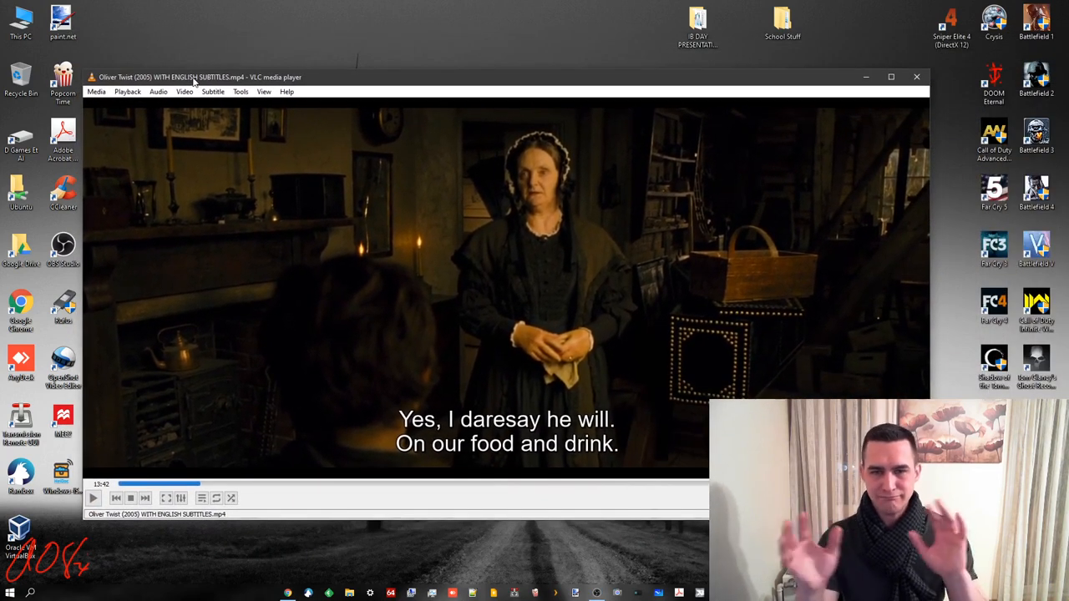